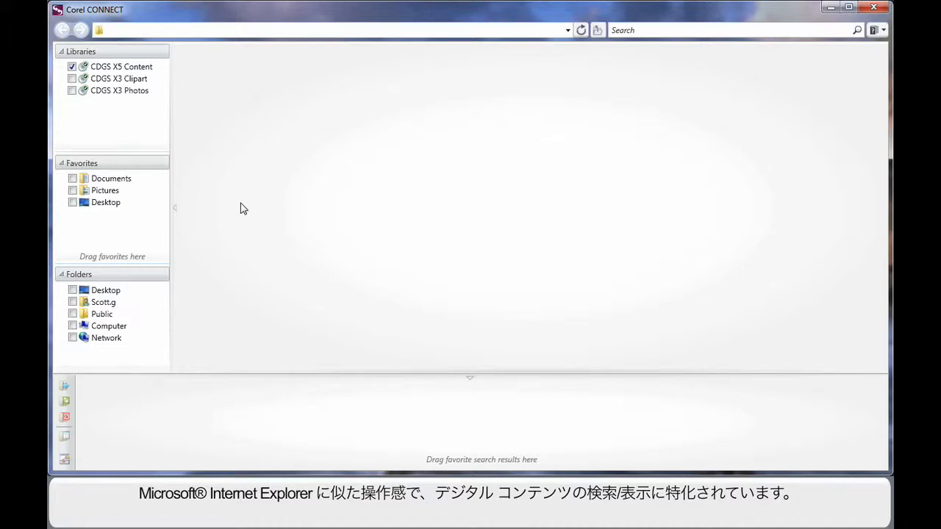
{"action": "mouse_move", "coordinate": [253, 238]}
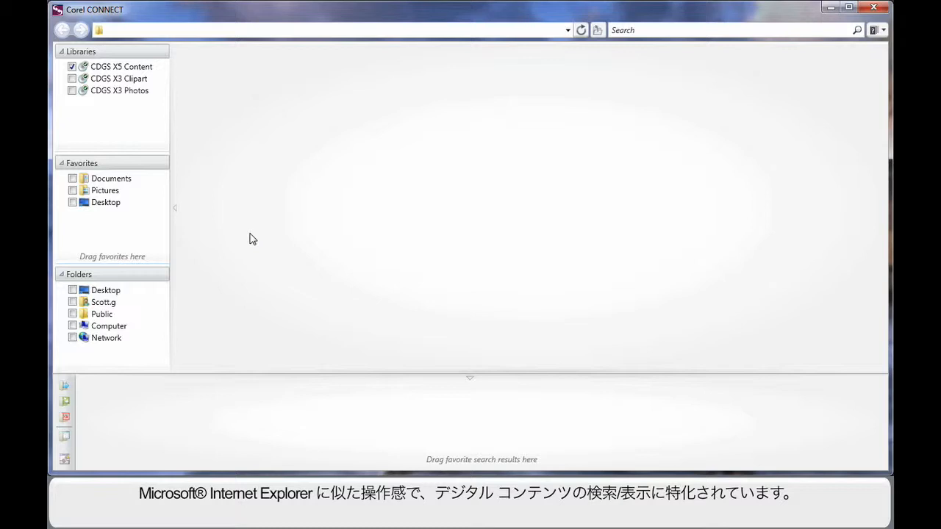
{"action": "mouse_move", "coordinate": [376, 287]}
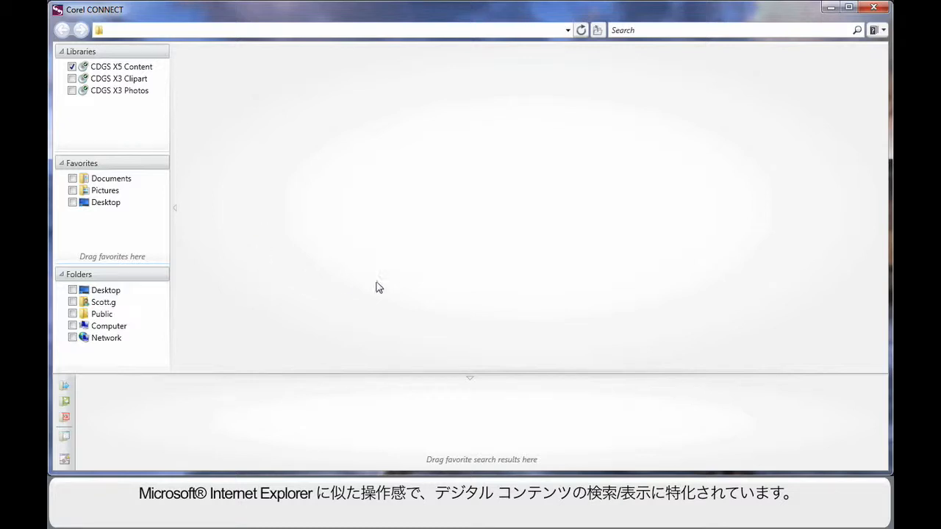
{"action": "mouse_move", "coordinate": [518, 293]}
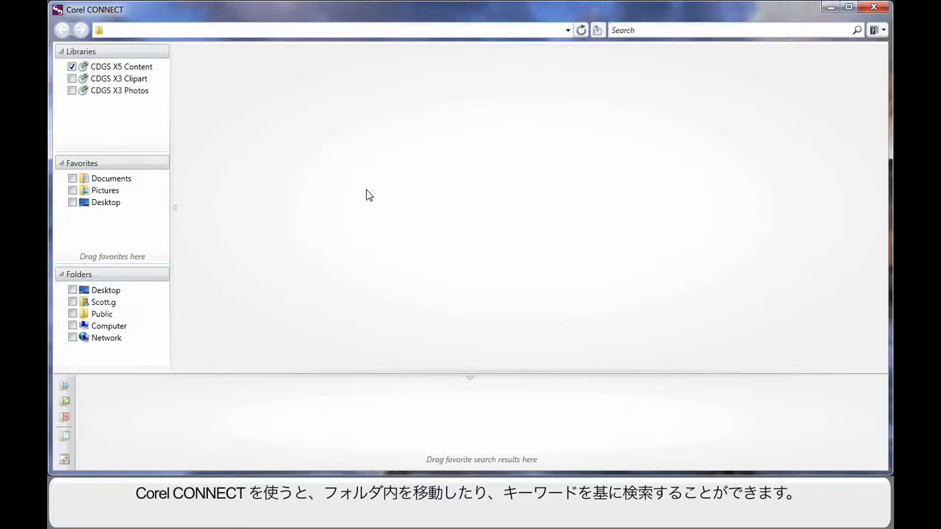
{"action": "mouse_move", "coordinate": [292, 206]}
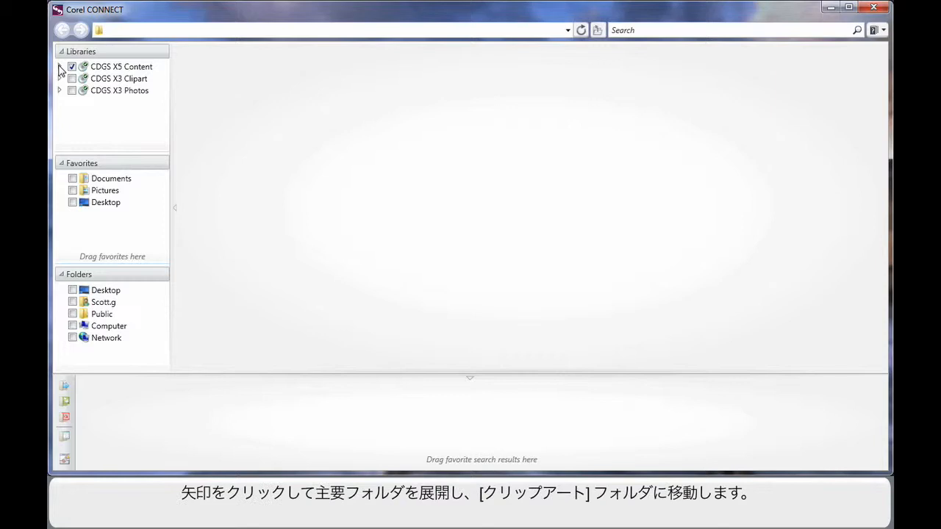
Step: Browse CDGS X5 Content > Clipart > Animals > Birds and enlarge the bird thumbnails with the zoom slider
{"action": "left_click", "coordinate": [59, 66]}
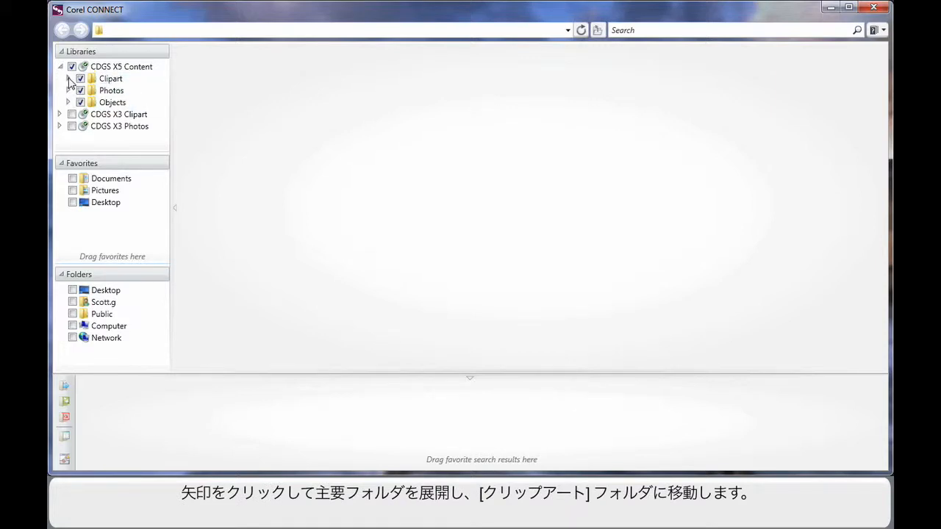
{"action": "left_click", "coordinate": [76, 79]}
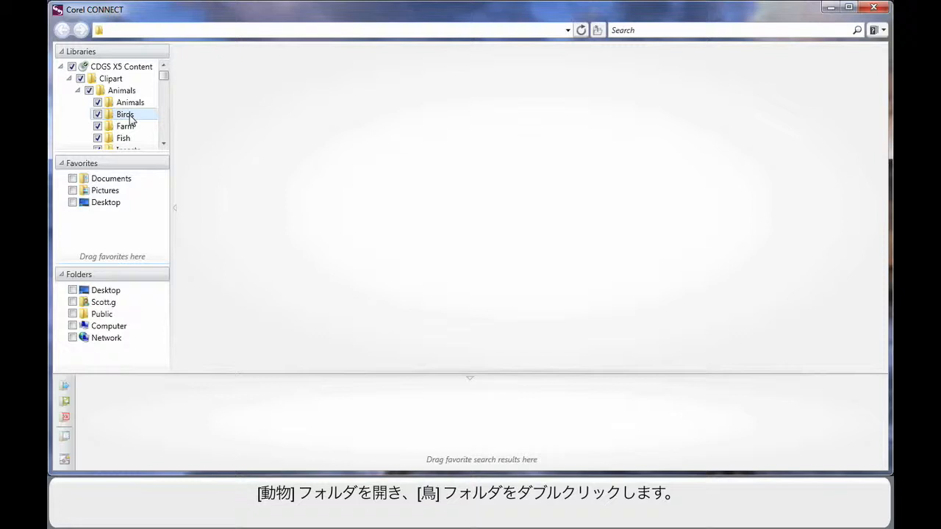
{"action": "double_click", "coordinate": [124, 115]}
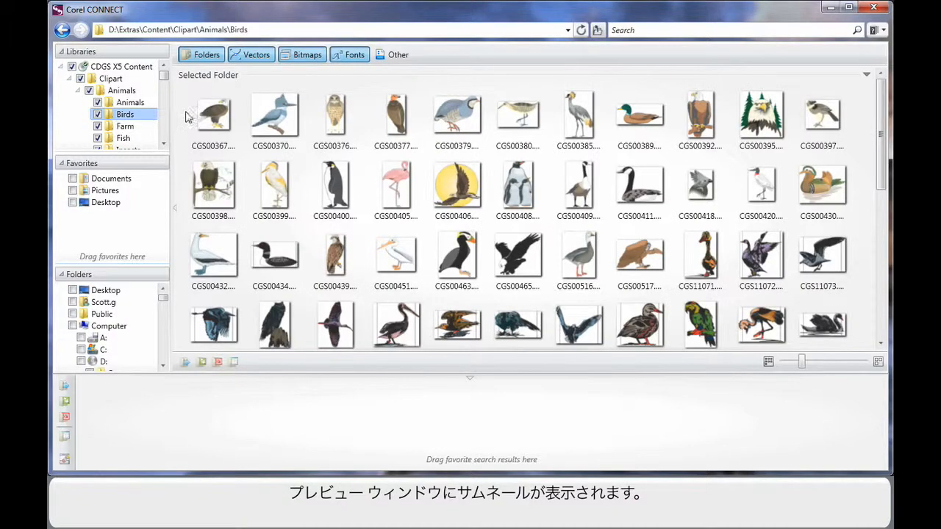
{"action": "left_click", "coordinate": [213, 117]}
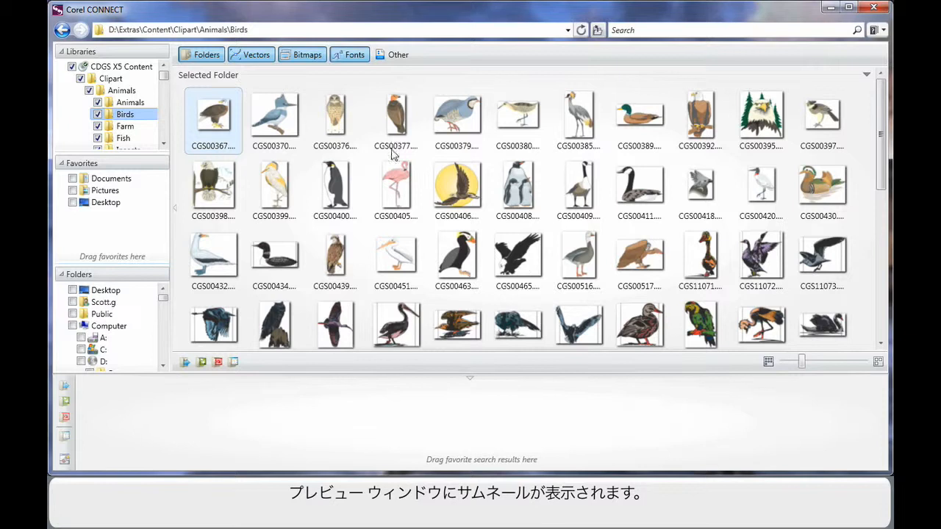
{"action": "mouse_move", "coordinate": [599, 302]}
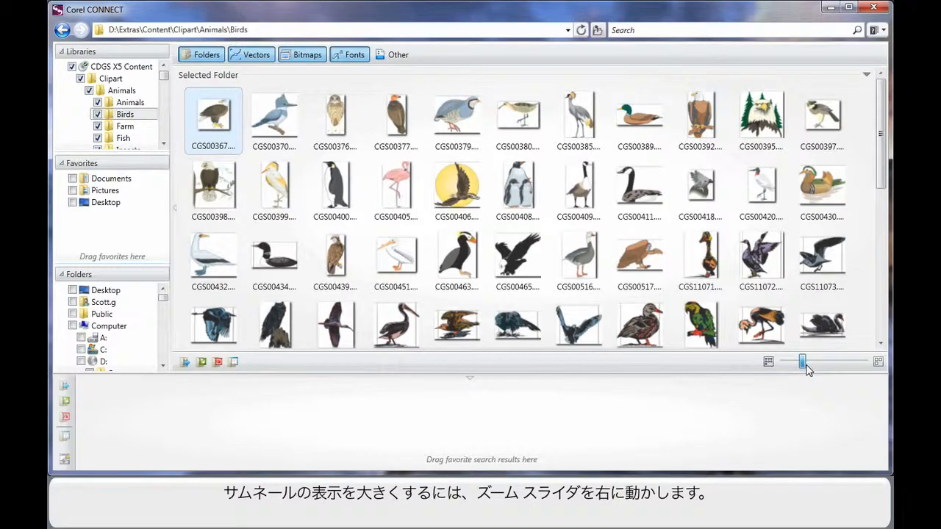
{"action": "left_click_drag", "start_coordinate": [801, 361], "coordinate": [835, 361]}
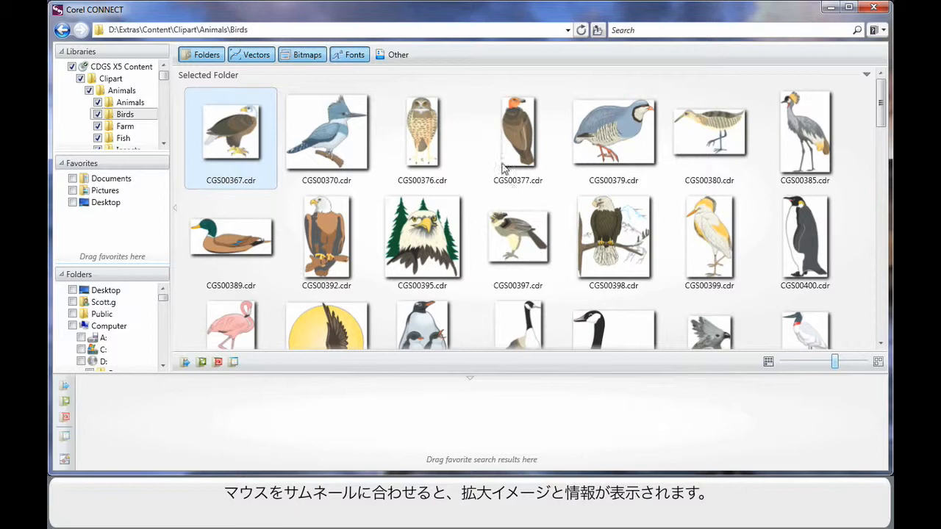
{"action": "mouse_move", "coordinate": [423, 236]}
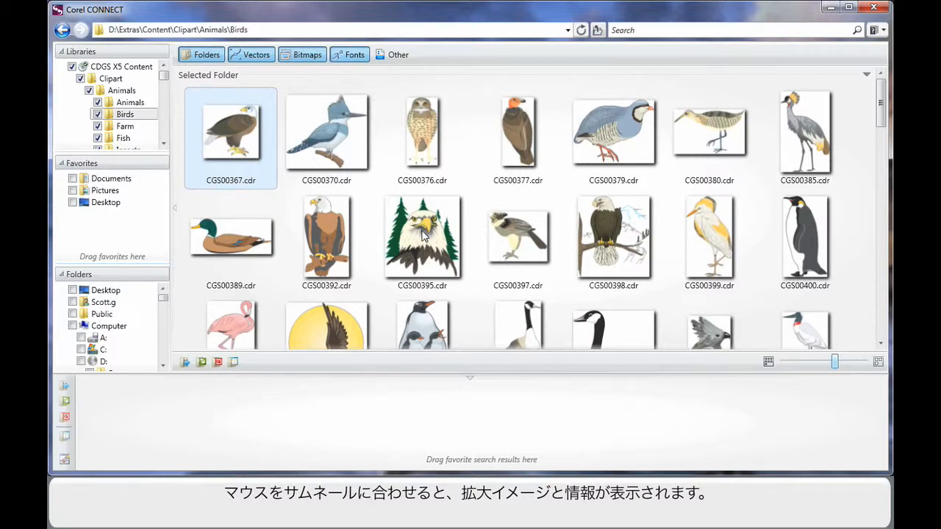
{"action": "mouse_move", "coordinate": [422, 237]}
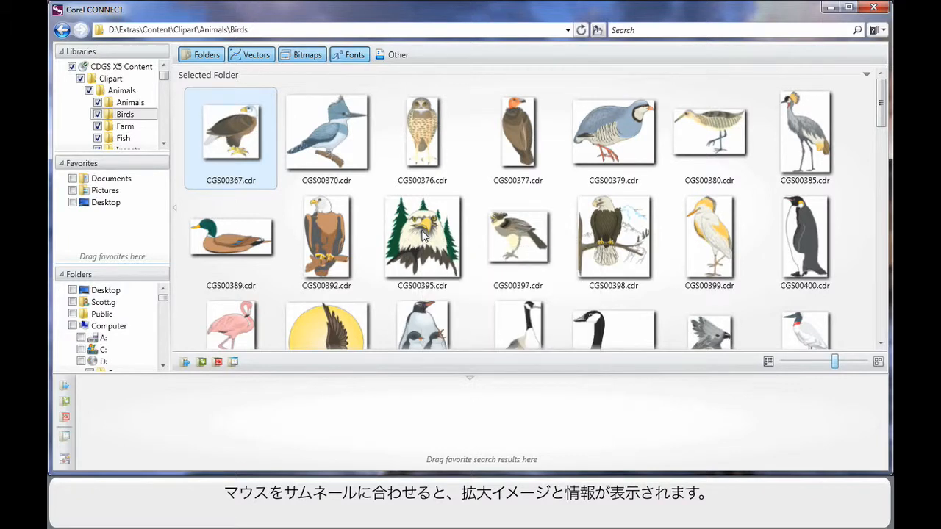
{"action": "mouse_move", "coordinate": [462, 79]}
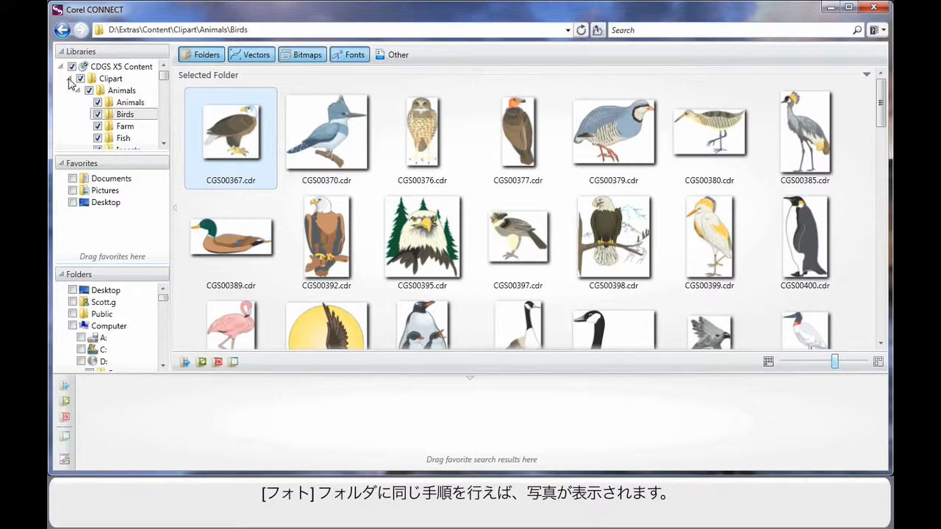
{"action": "left_click", "coordinate": [71, 79]}
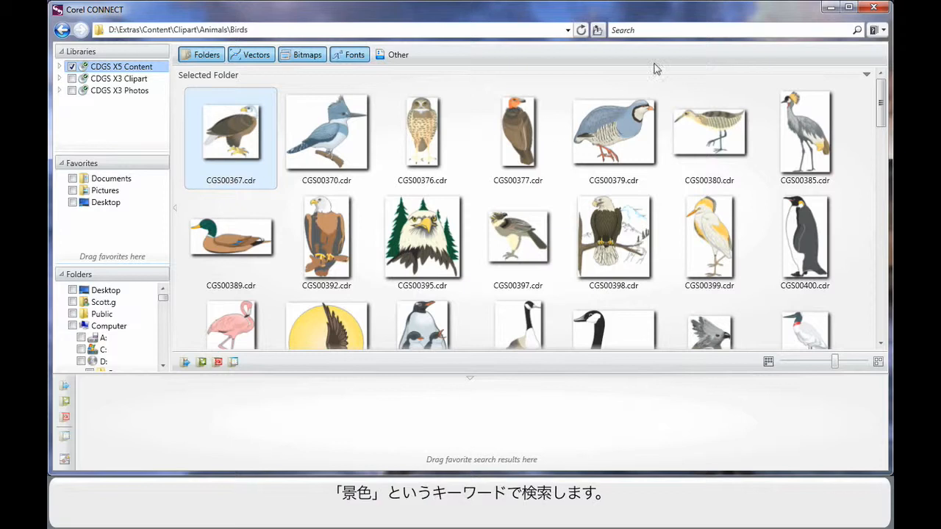
Step: Search Corel CONNECT for the keyword 'landscape' to list the Landscape folder, vectors and photos
{"action": "left_click", "coordinate": [727, 29]}
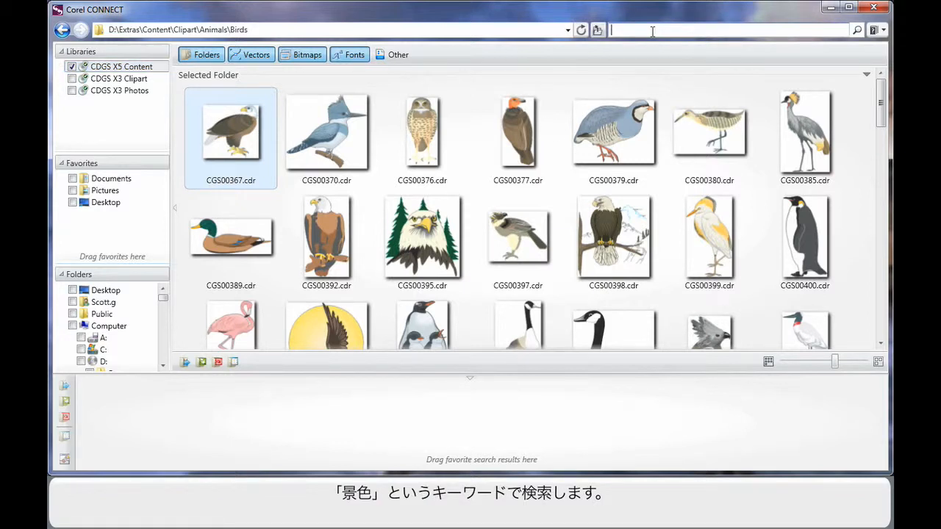
{"action": "type", "text": "landscape"}
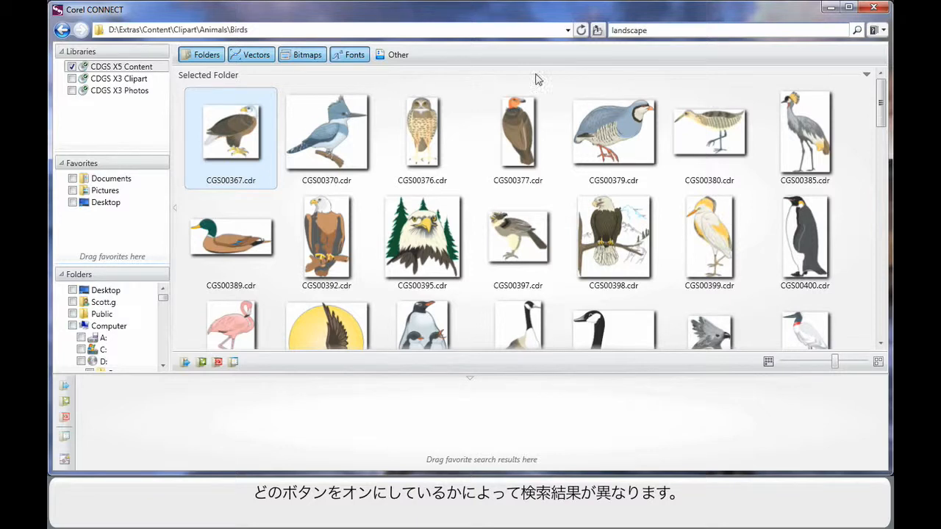
{"action": "left_click", "coordinate": [665, 30]}
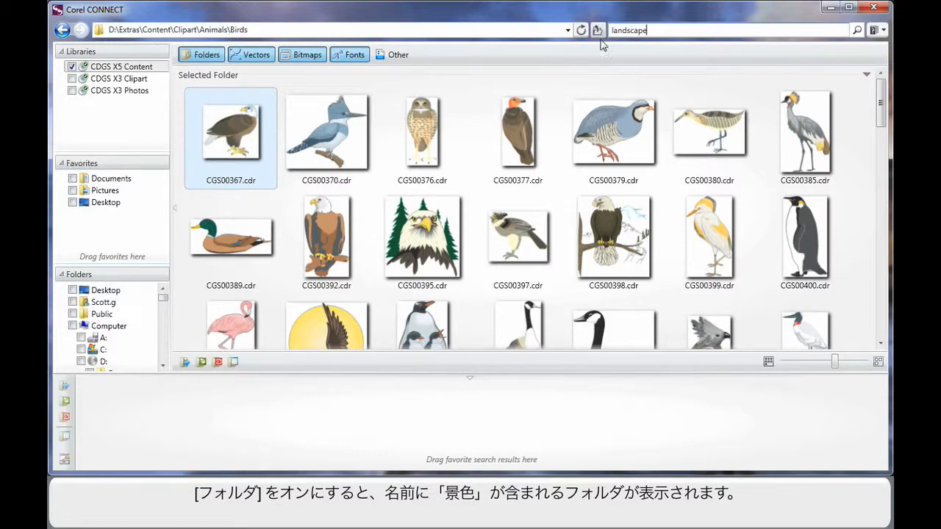
{"action": "mouse_move", "coordinate": [485, 59]}
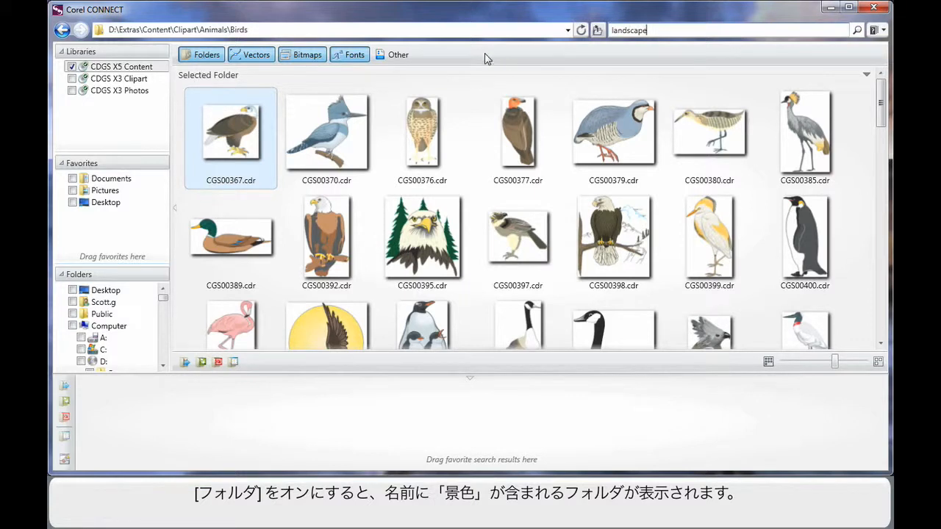
{"action": "mouse_move", "coordinate": [255, 53]}
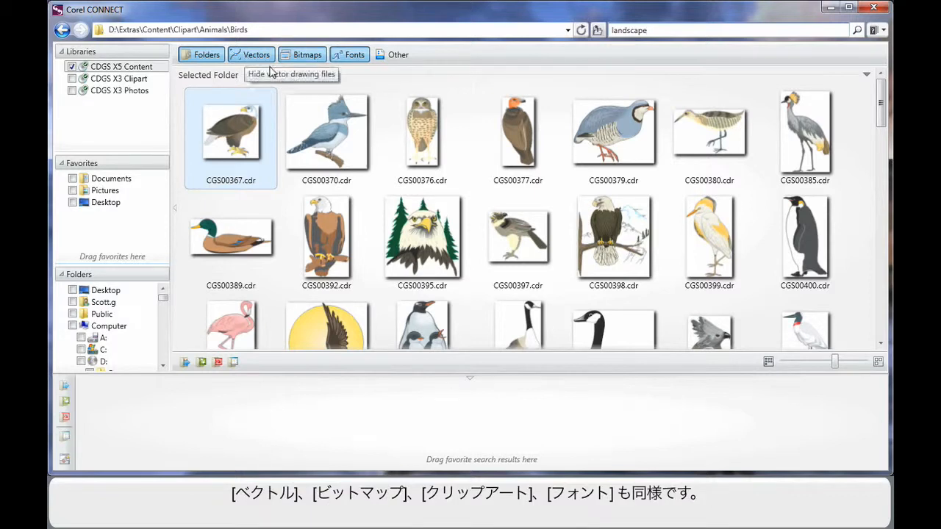
{"action": "mouse_move", "coordinate": [564, 61]}
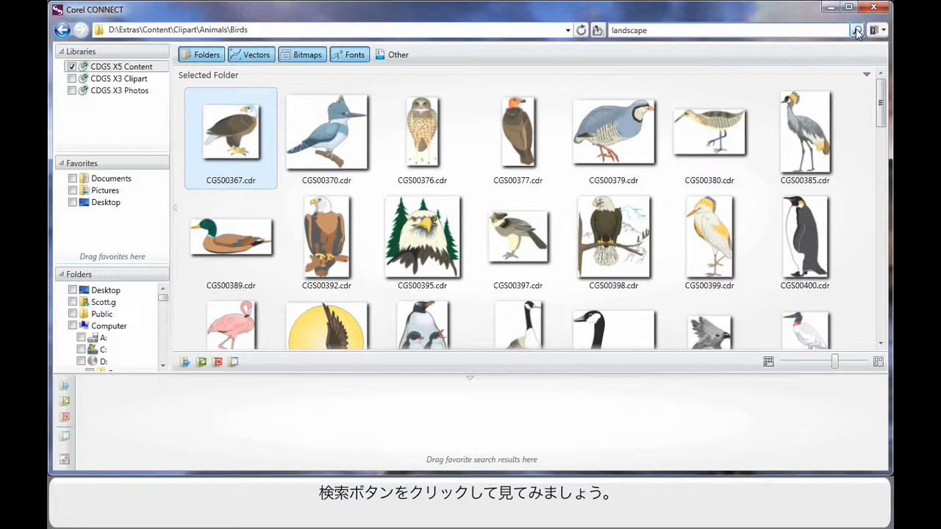
{"action": "left_click", "coordinate": [856, 29]}
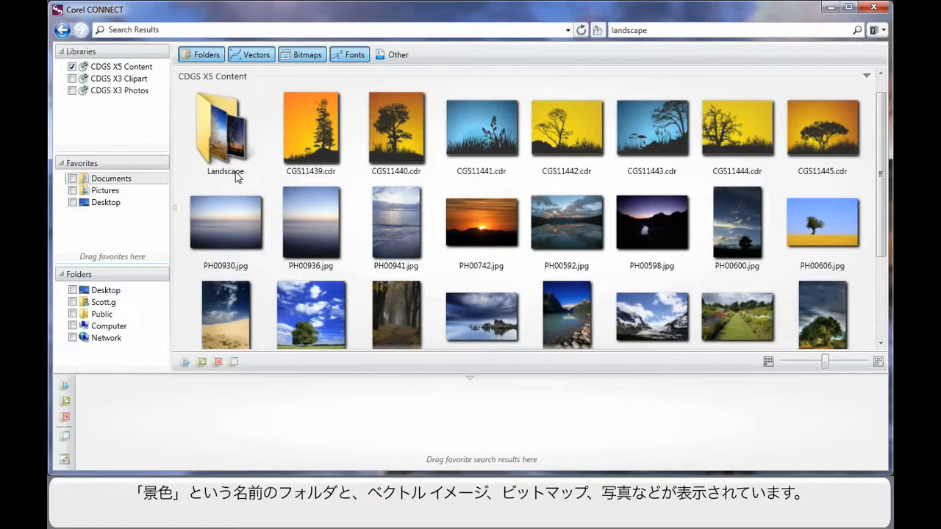
{"action": "mouse_move", "coordinate": [575, 148]}
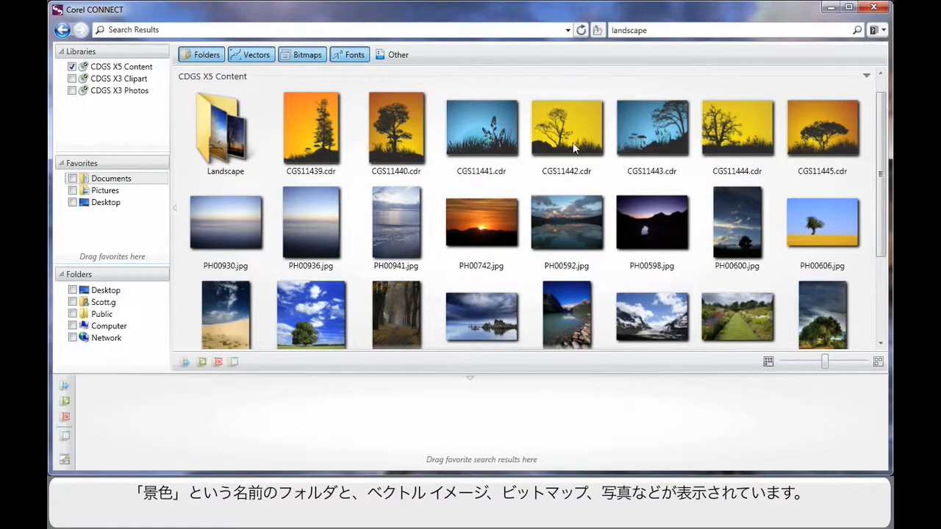
{"action": "mouse_move", "coordinate": [651, 130]}
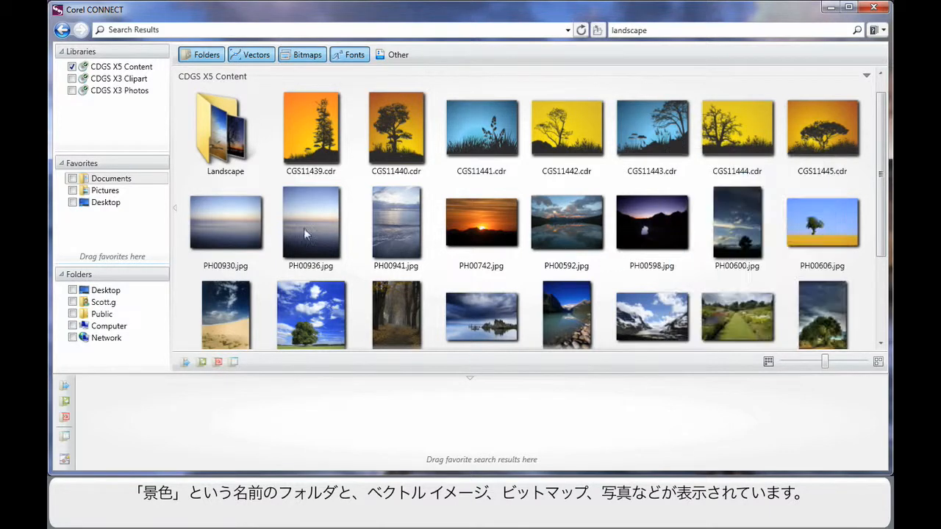
{"action": "mouse_move", "coordinate": [683, 329]}
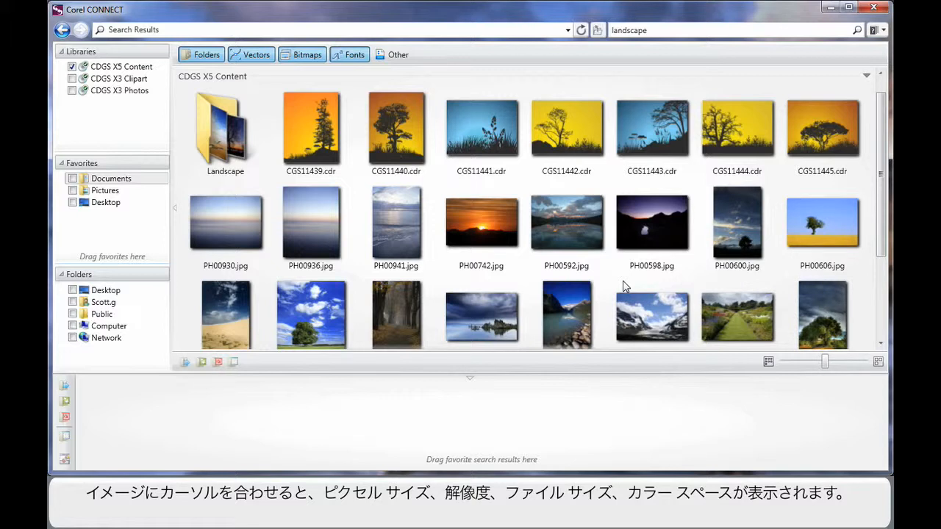
{"action": "mouse_move", "coordinate": [323, 316]}
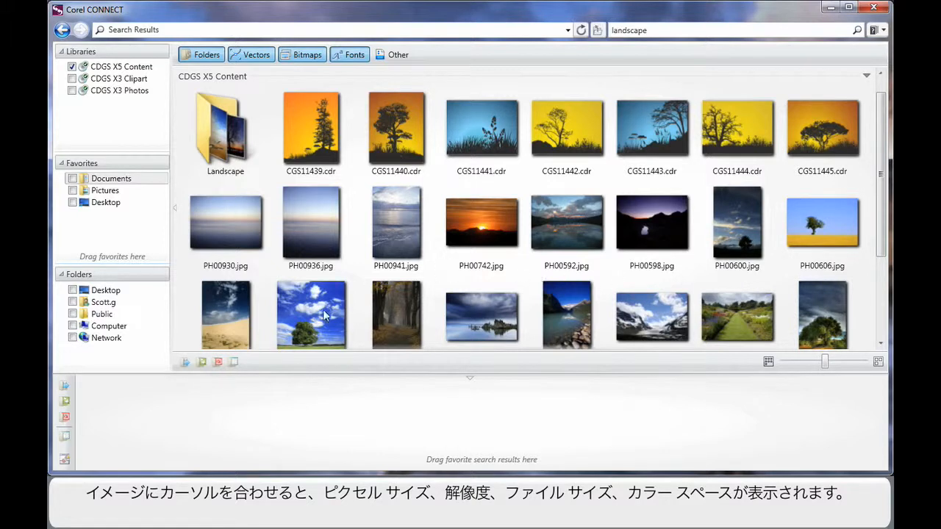
{"action": "mouse_move", "coordinate": [310, 316]}
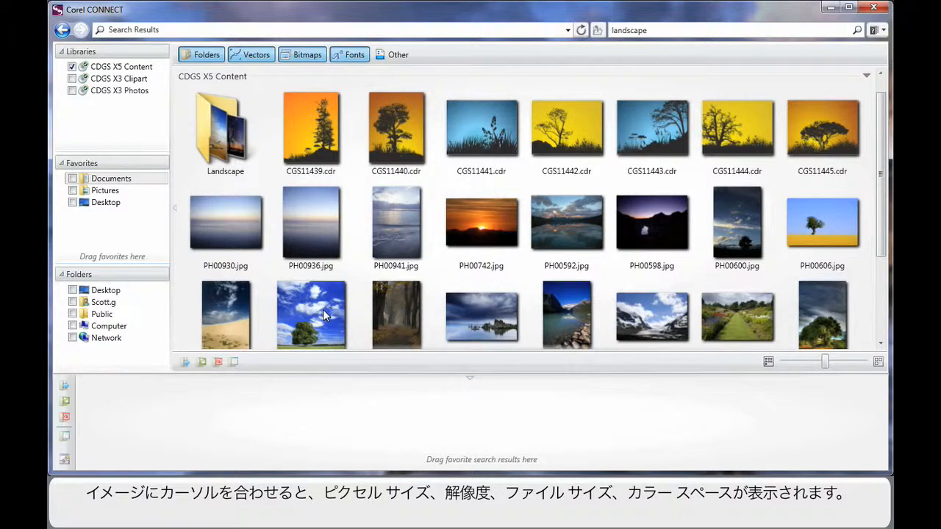
Step: Drag the lone-tree landscape photo PH00632.jpg from the results into the tray
{"action": "scroll", "scroll_direction": "down", "scroll_amount": 3}
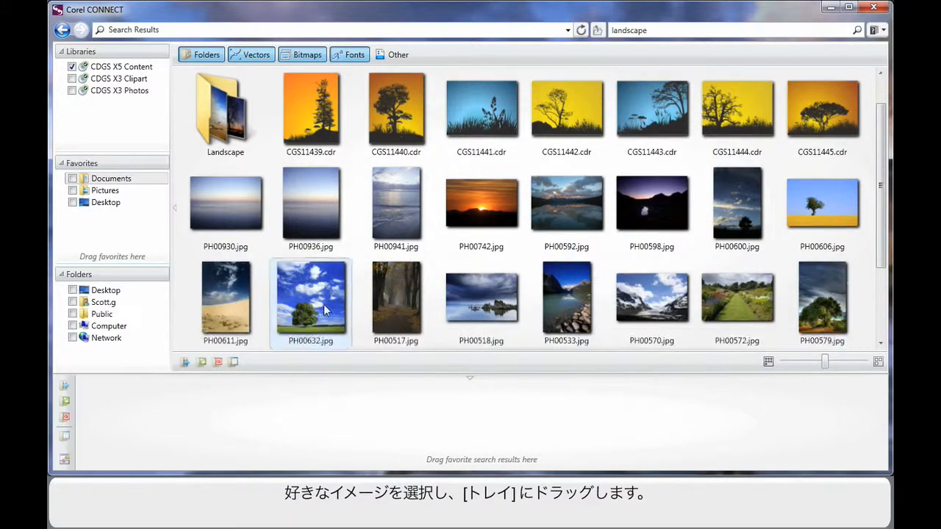
{"action": "left_click_drag", "start_coordinate": [310, 297], "coordinate": [147, 419]}
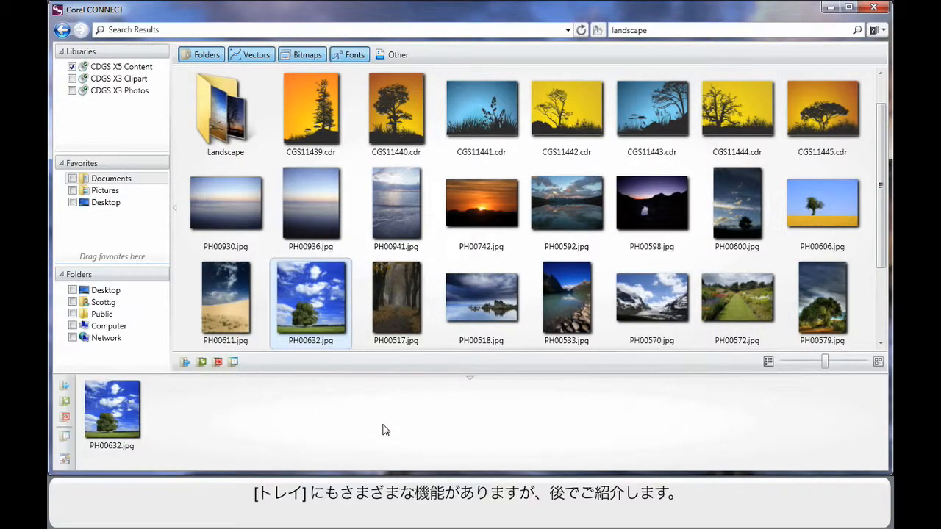
{"action": "mouse_move", "coordinate": [359, 422]}
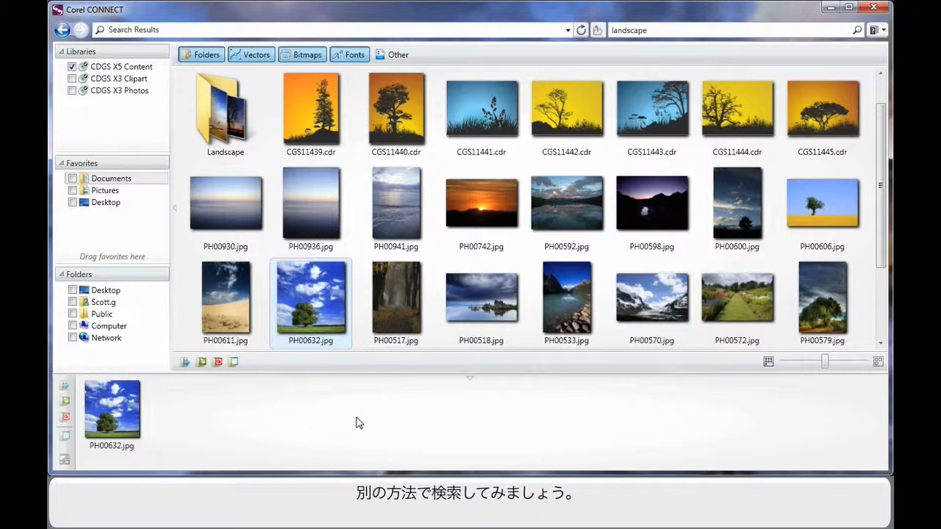
{"action": "mouse_move", "coordinate": [375, 425]}
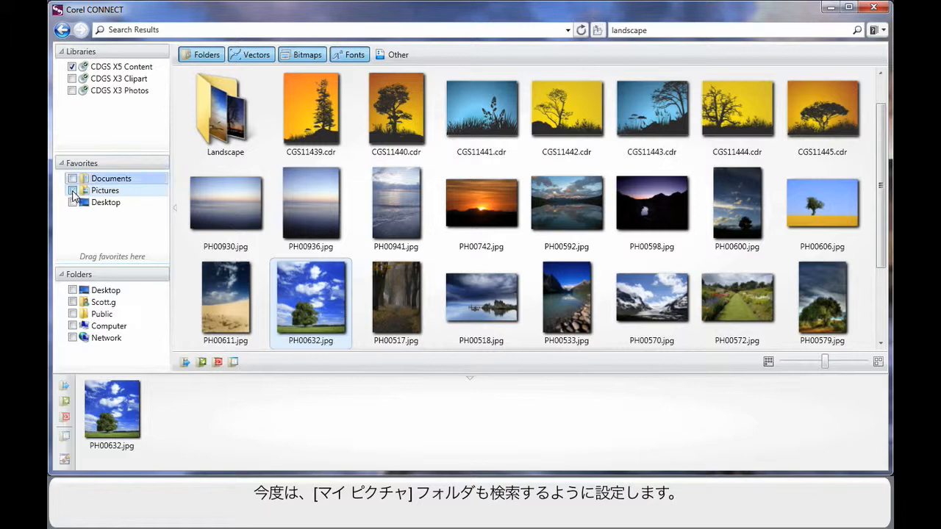
Step: Tick the Pictures favorite and search for 'butterfly', scrolling through the vector, bitmap and picture results
{"action": "left_click", "coordinate": [74, 191]}
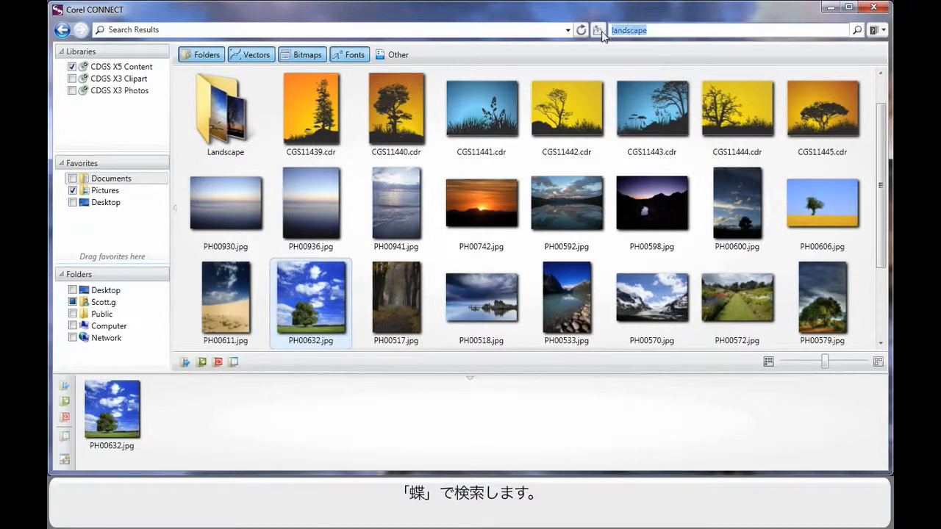
{"action": "type", "text": "butterfly"}
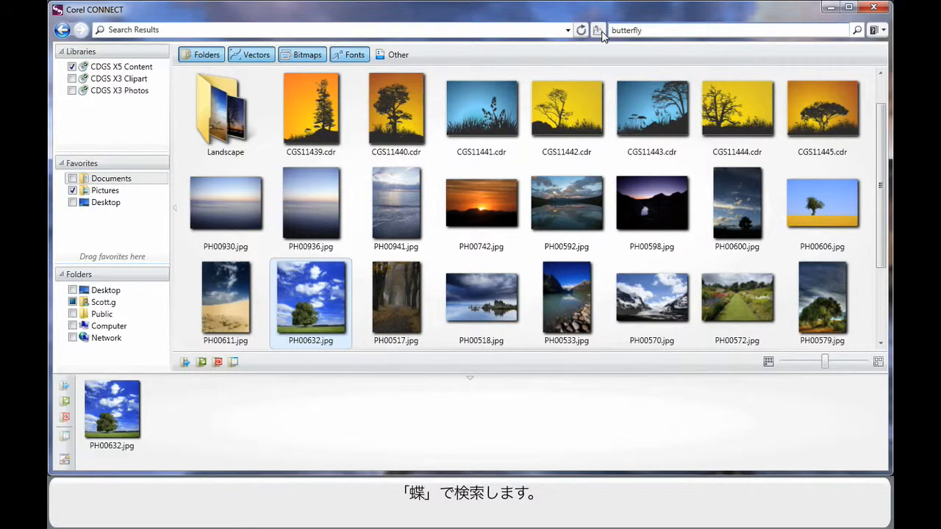
{"action": "left_click", "coordinate": [856, 30]}
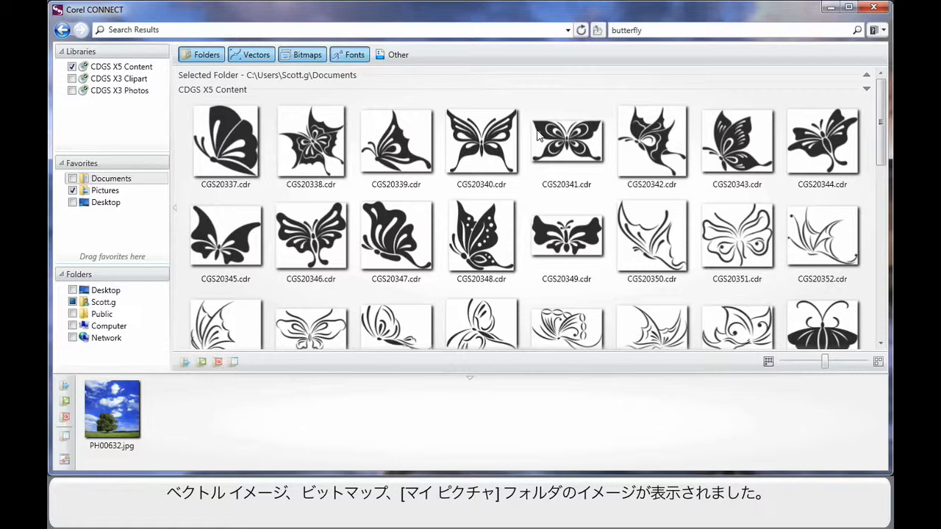
{"action": "scroll", "scroll_direction": "down", "scroll_amount": 3}
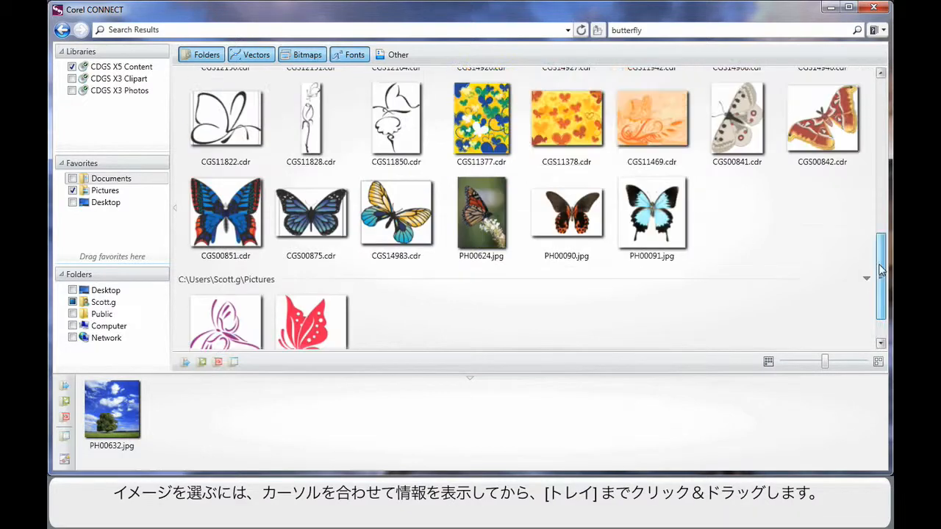
{"action": "scroll", "scroll_direction": "down", "scroll_amount": 3}
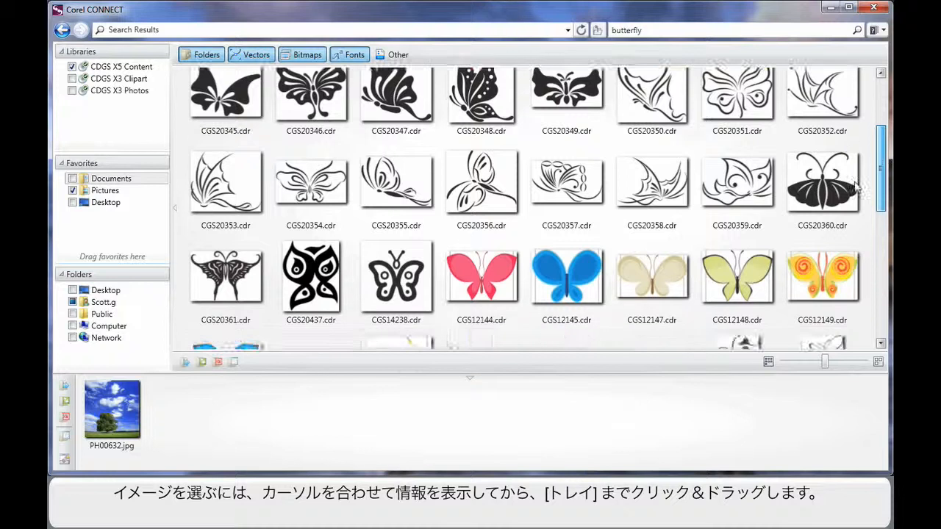
{"action": "scroll", "scroll_direction": "down", "scroll_amount": 3}
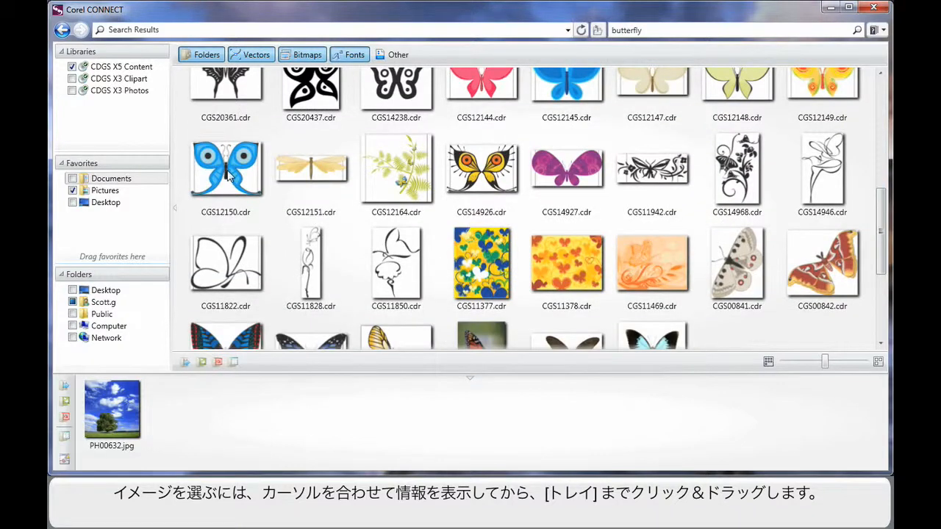
{"action": "mouse_move", "coordinate": [226, 169]}
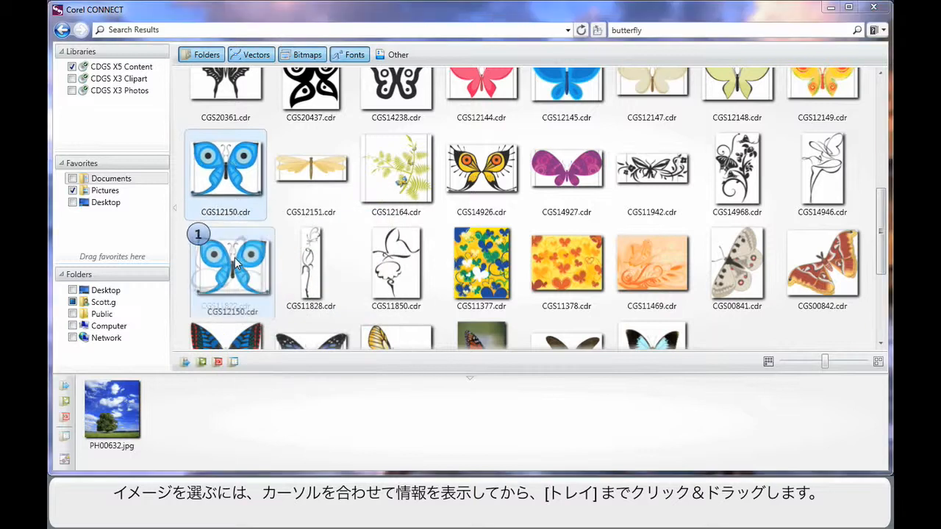
Step: Add butterfly clipart CGS12150.cdr to the tray and show PH00632.jpg's source folder in Explorer
{"action": "left_click_drag", "start_coordinate": [232, 267], "coordinate": [182, 409]}
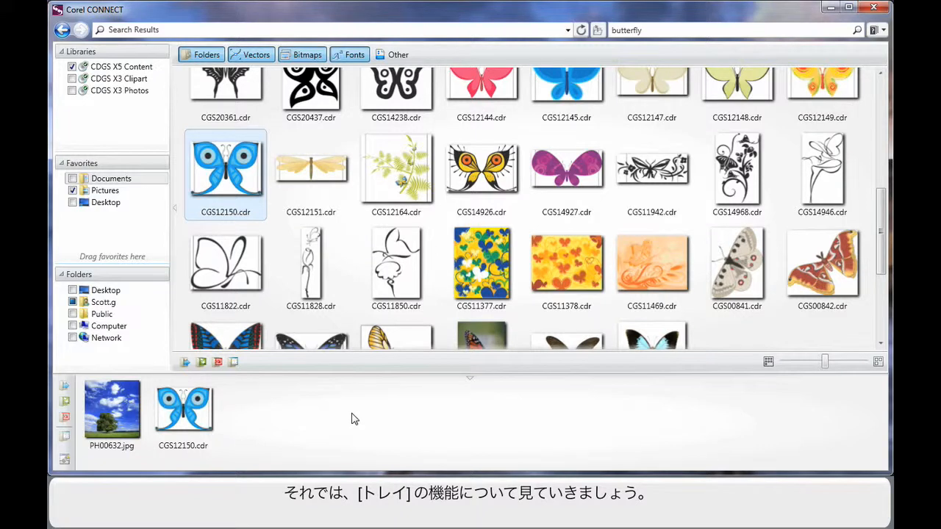
{"action": "mouse_move", "coordinate": [300, 420]}
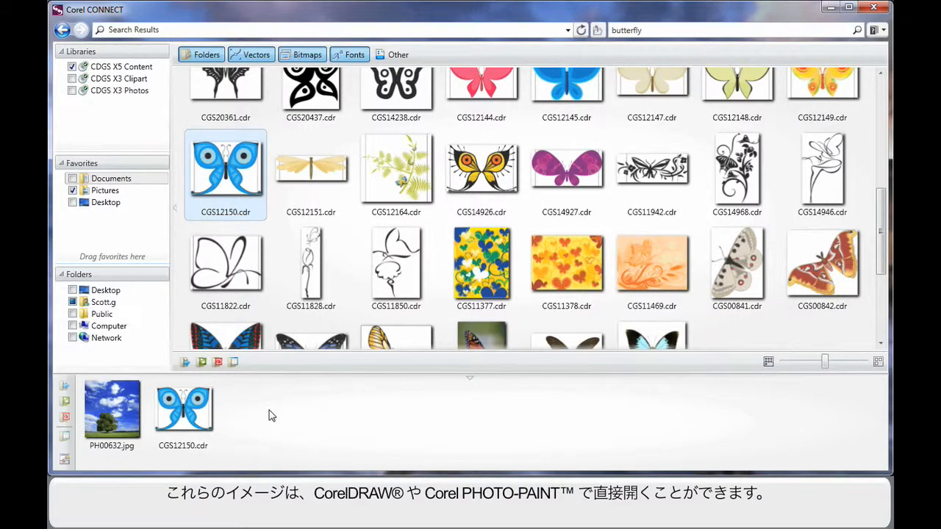
{"action": "left_click", "coordinate": [112, 408]}
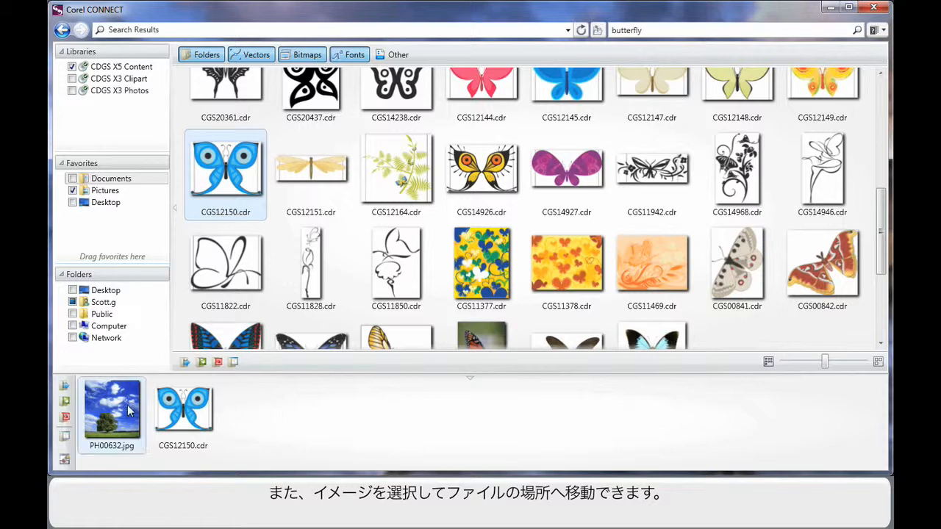
{"action": "mouse_move", "coordinate": [65, 437]}
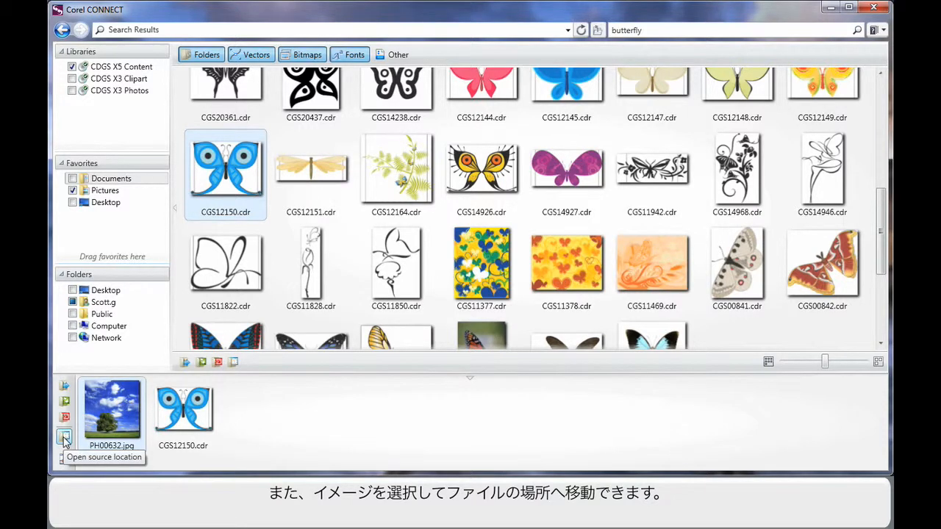
{"action": "left_click", "coordinate": [65, 438]}
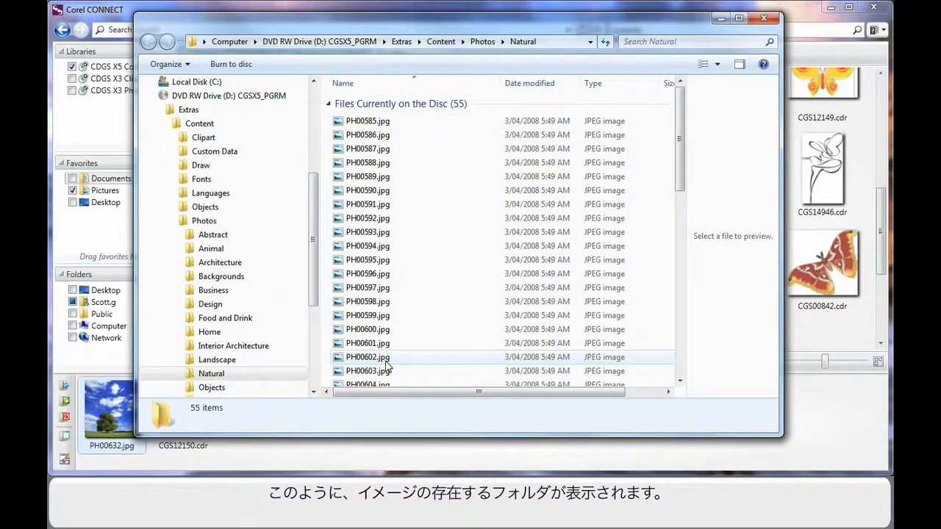
{"action": "mouse_move", "coordinate": [390, 217]}
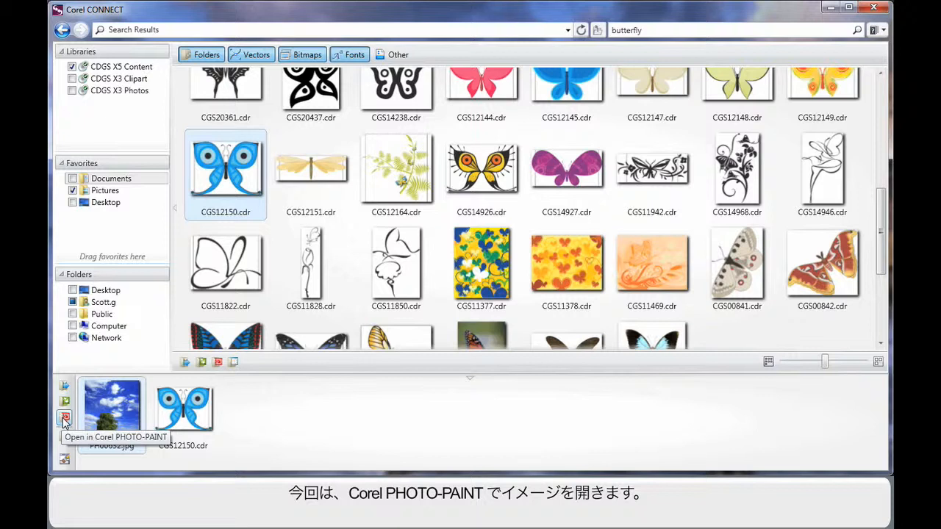
Step: Open PH00632.jpg in Corel PHOTO-PAINT and show the Connect docker via Window > Dockers
{"action": "left_click", "coordinate": [65, 417]}
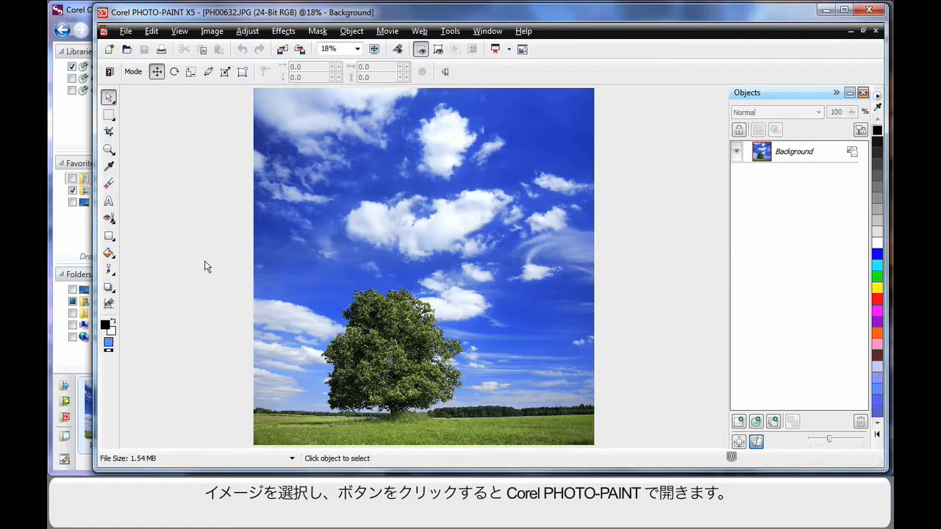
{"action": "mouse_move", "coordinate": [446, 282]}
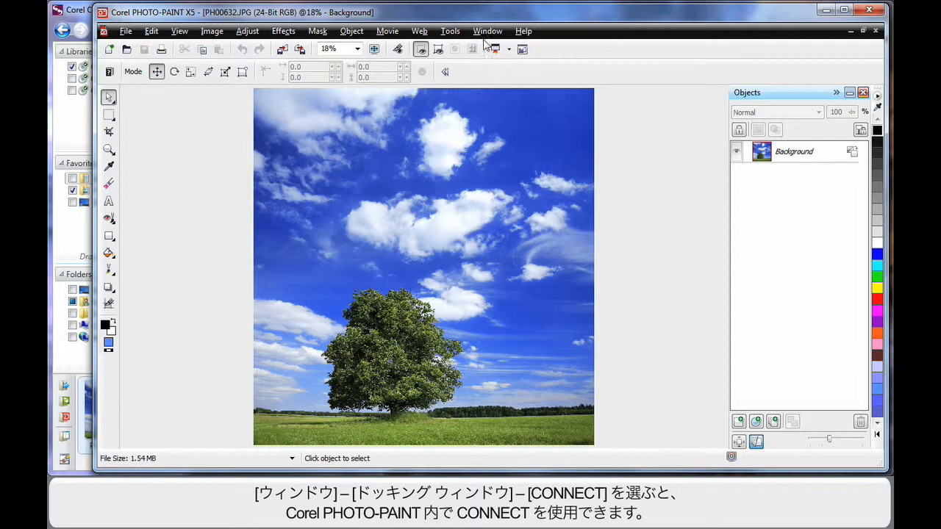
{"action": "left_click", "coordinate": [488, 31]}
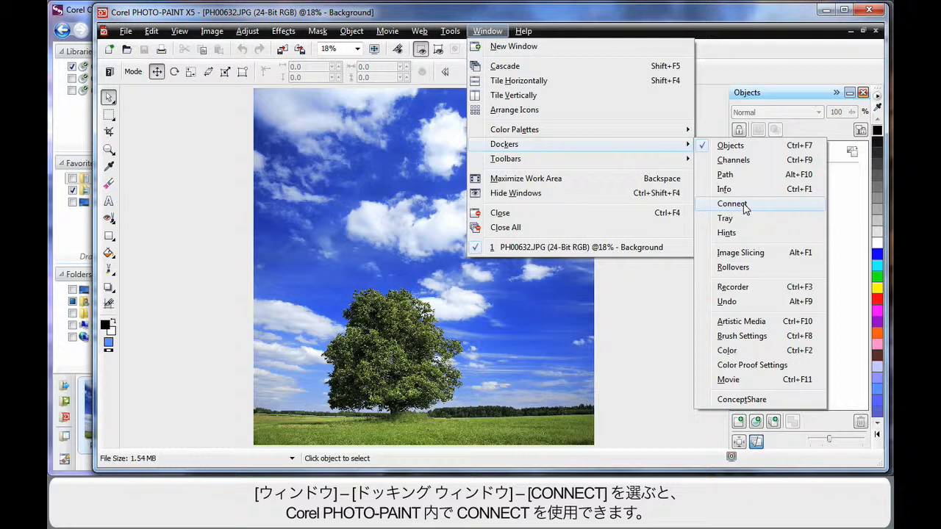
{"action": "left_click", "coordinate": [732, 203]}
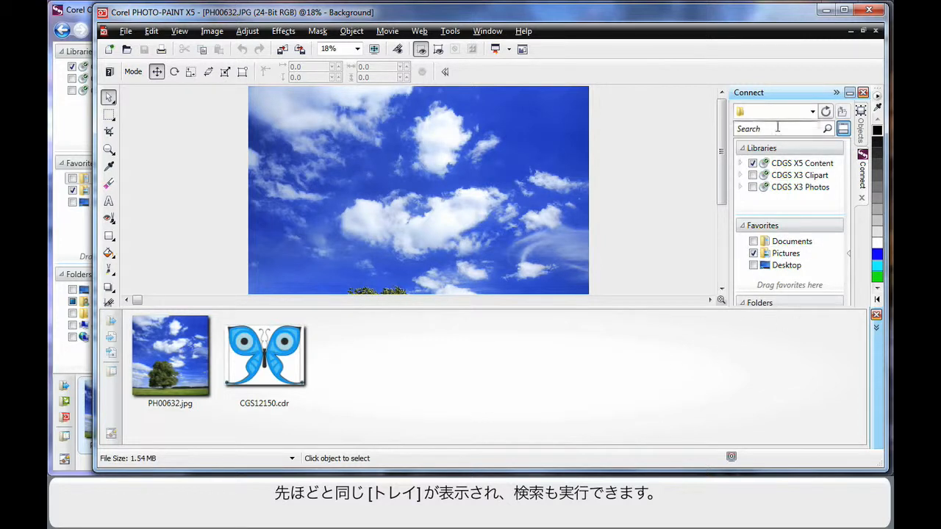
{"action": "mouse_move", "coordinate": [668, 279]}
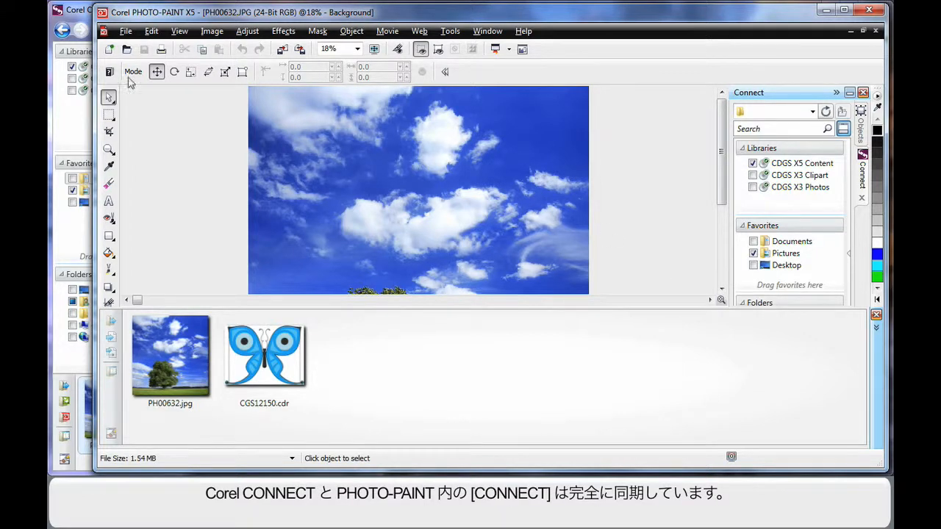
{"action": "mouse_move", "coordinate": [644, 205]}
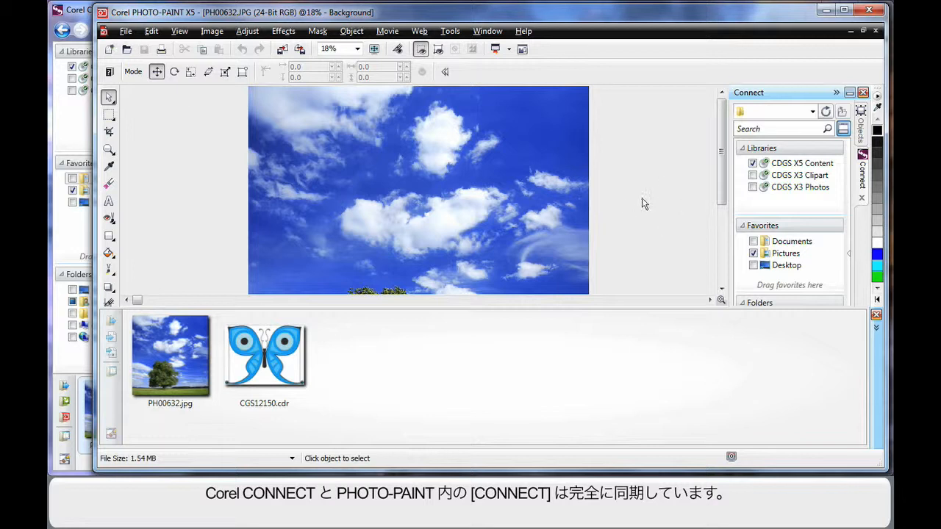
{"action": "mouse_move", "coordinate": [650, 253]}
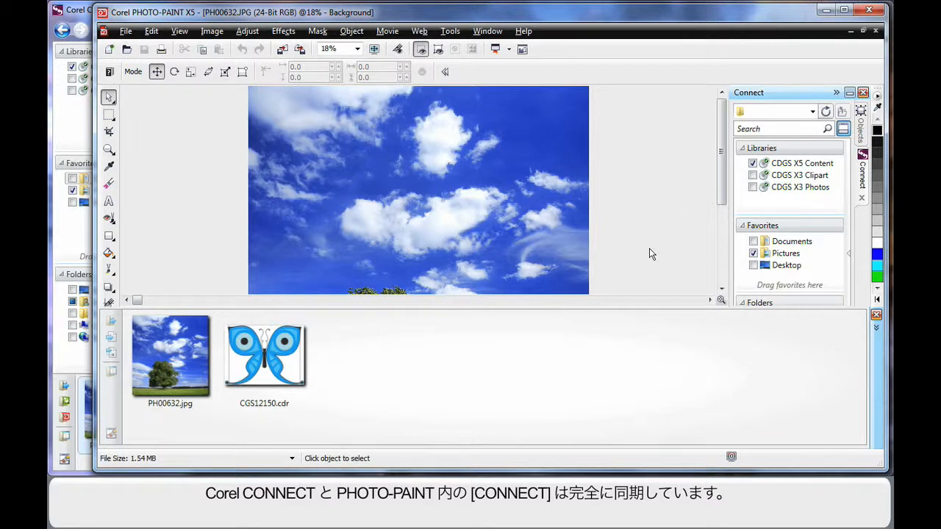
{"action": "left_click", "coordinate": [776, 130]}
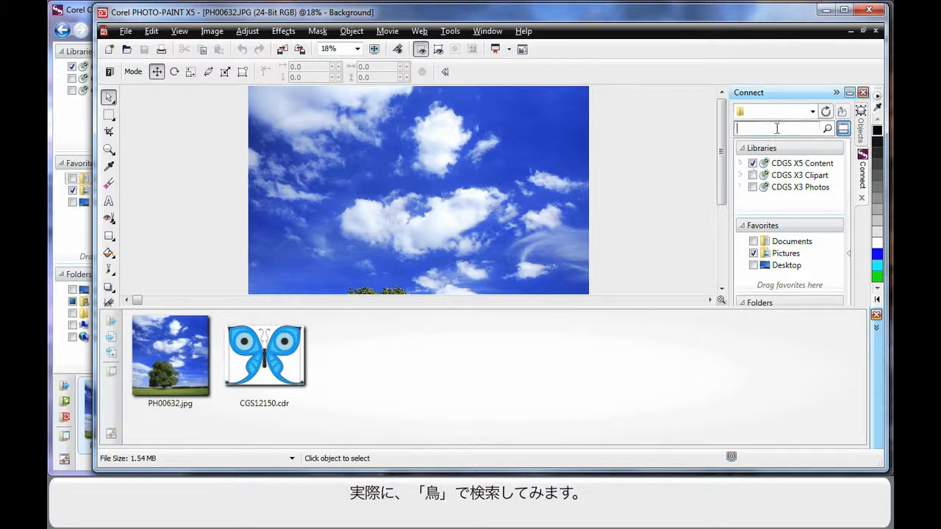
{"action": "type", "text": "bird"}
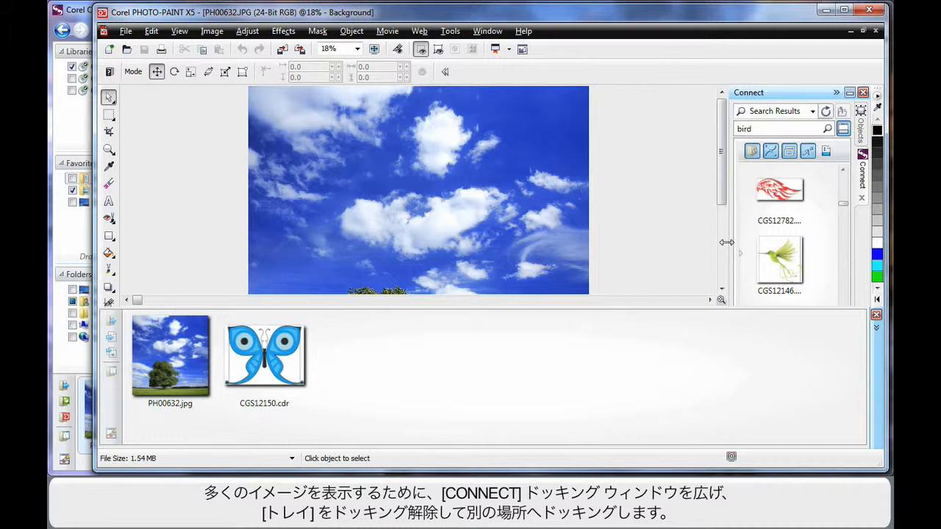
{"action": "left_click_drag", "start_coordinate": [726, 241], "coordinate": [597, 242]}
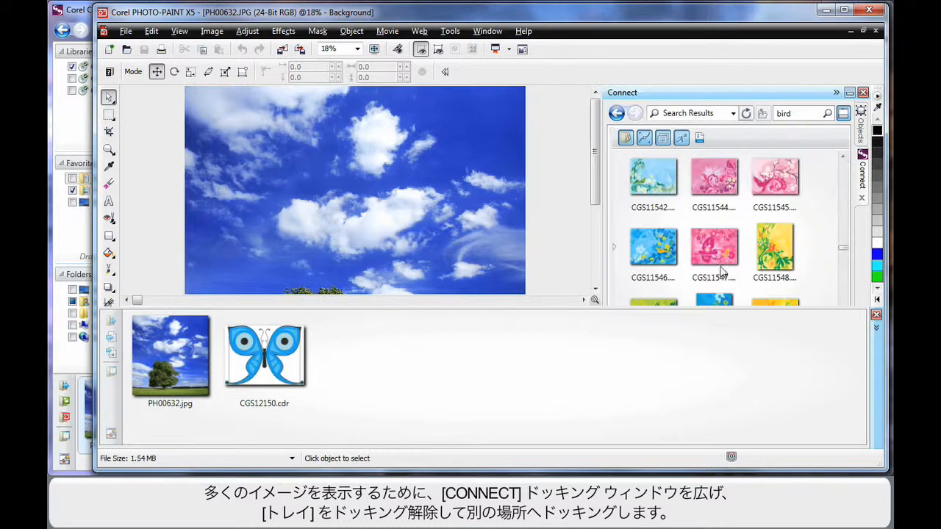
{"action": "mouse_move", "coordinate": [834, 386]}
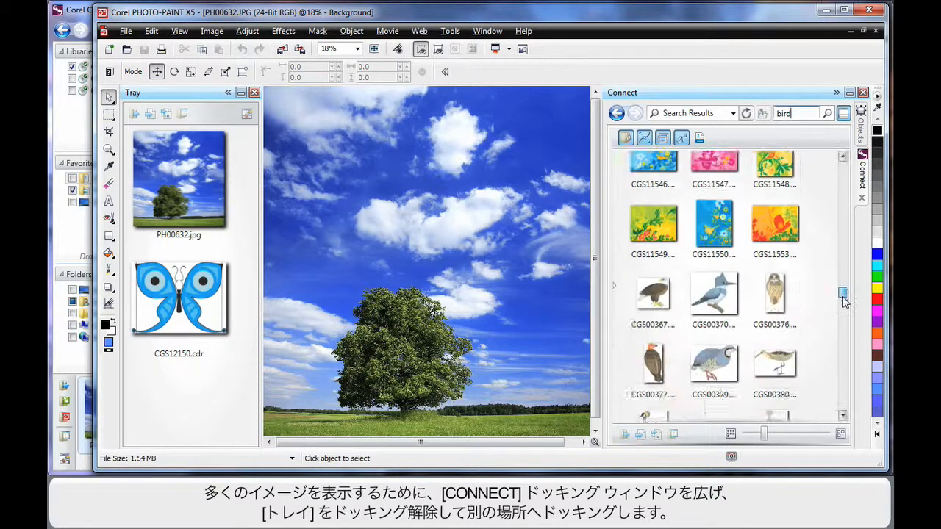
{"action": "scroll", "scroll_direction": "down", "scroll_amount": 3}
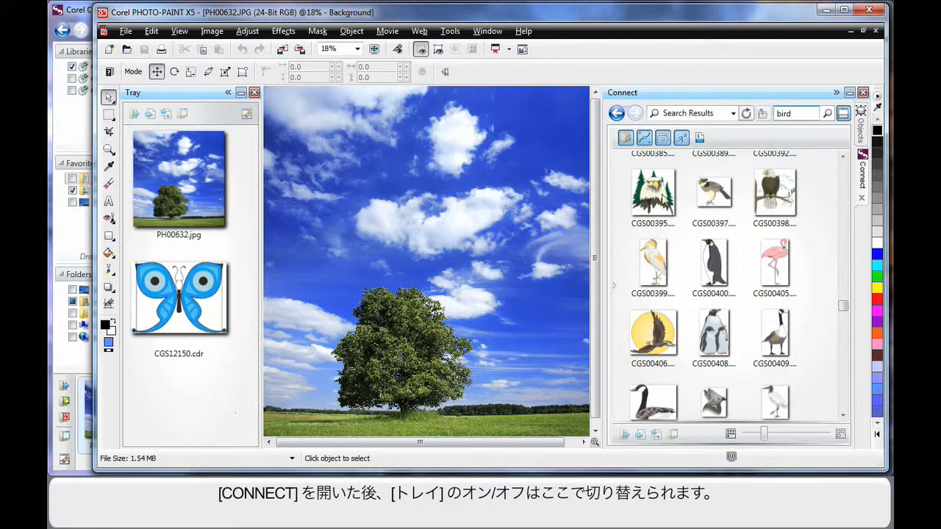
{"action": "mouse_move", "coordinate": [844, 113]}
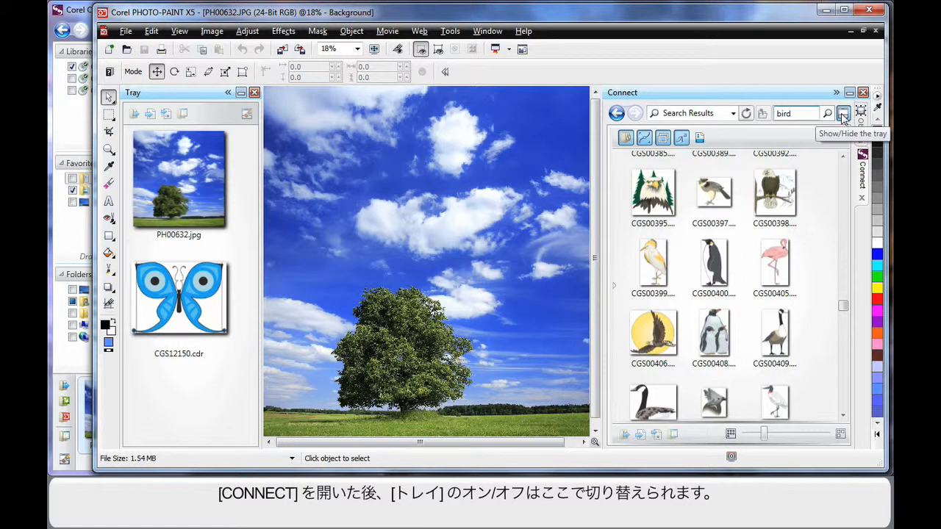
{"action": "left_click", "coordinate": [843, 114]}
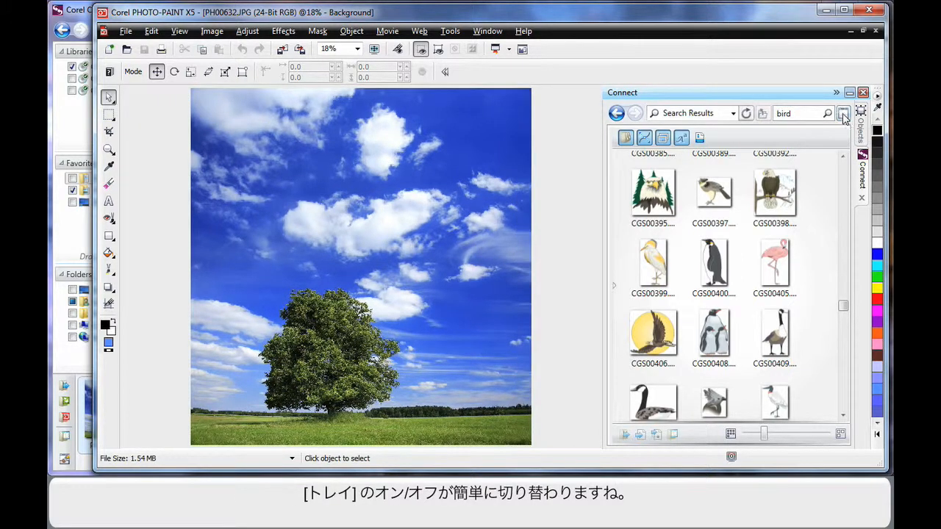
{"action": "left_click", "coordinate": [843, 113]}
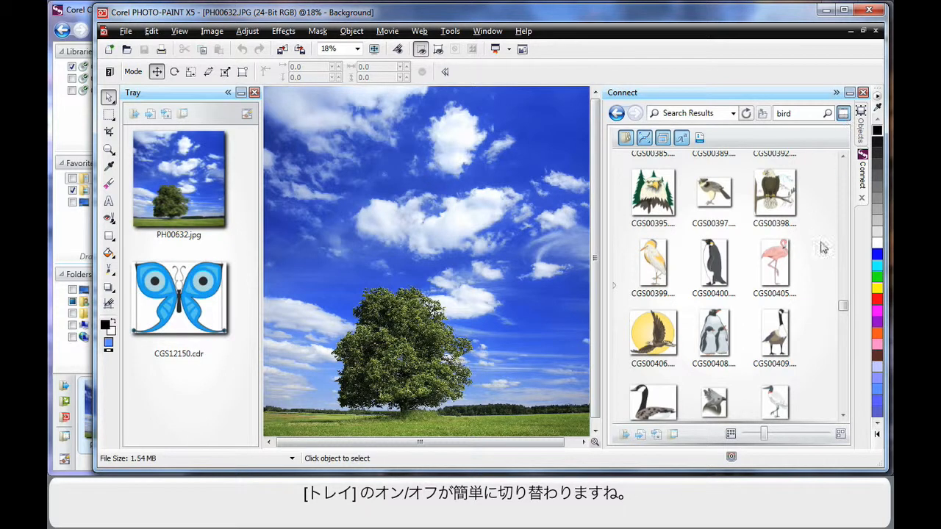
Step: Scroll the standalone Corel CONNECT results while the tray shows the same three images
{"action": "scroll", "scroll_direction": "down", "scroll_amount": 3}
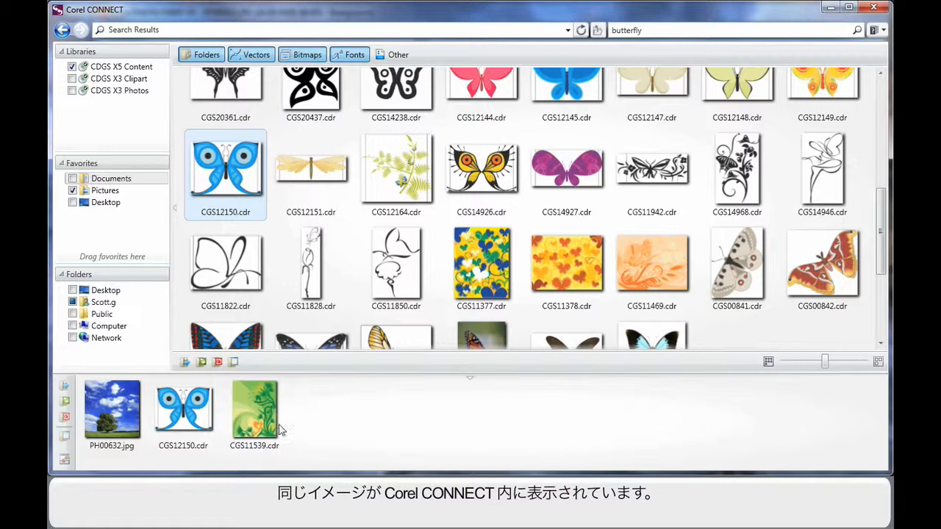
{"action": "mouse_move", "coordinate": [329, 429]}
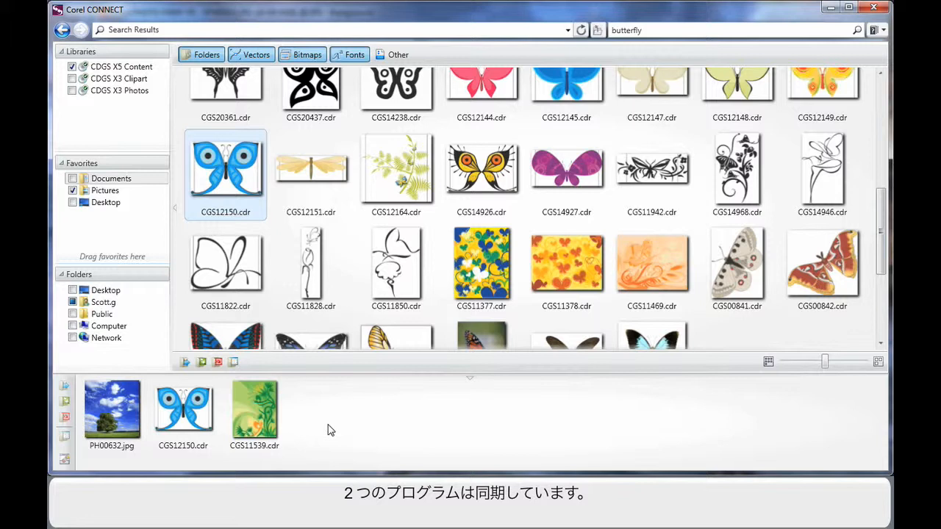
{"action": "mouse_move", "coordinate": [341, 427]}
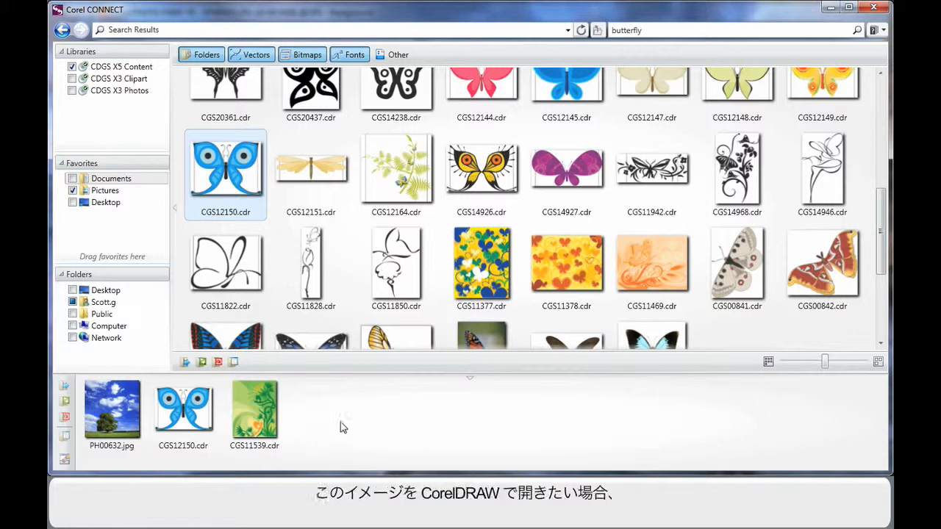
{"action": "mouse_move", "coordinate": [191, 415]}
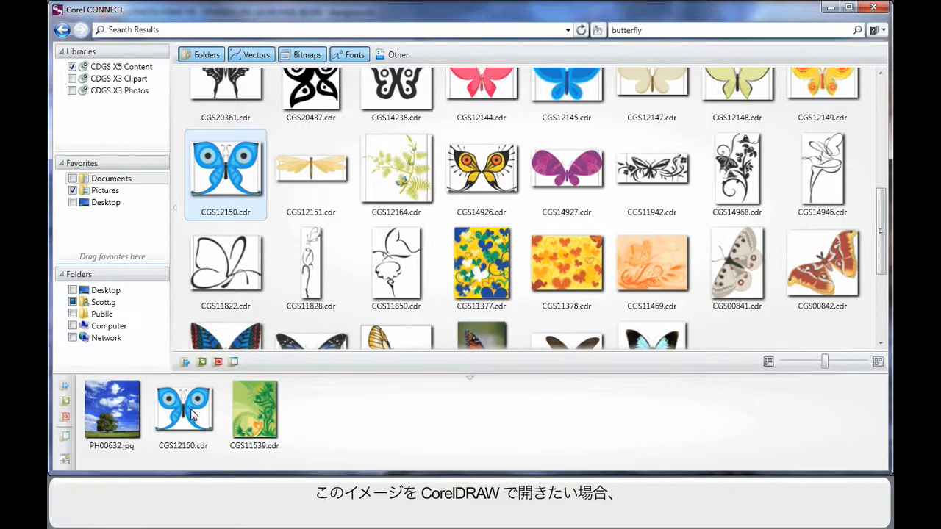
Step: Drag butterfly clipart CGS12150.cdr from the Connect tray onto the blank CorelDRAW page
{"action": "left_click", "coordinate": [182, 409]}
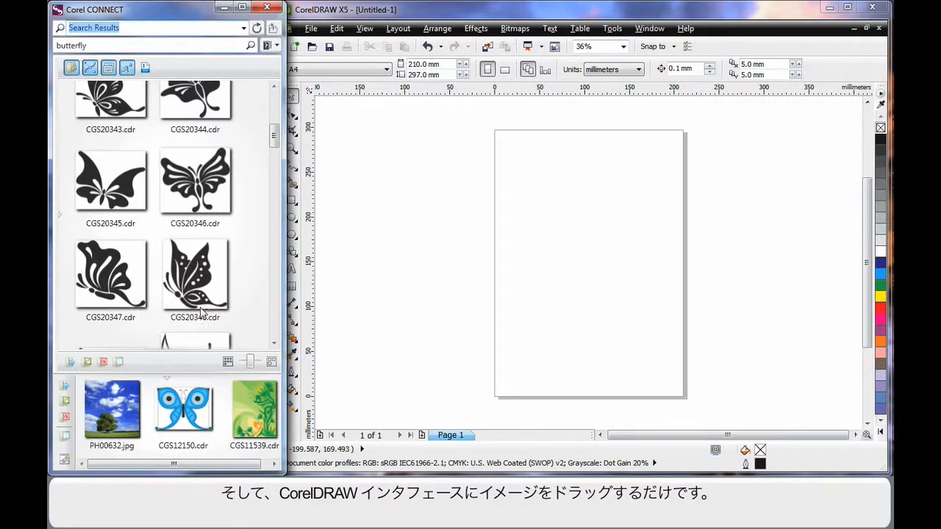
{"action": "left_click_drag", "start_coordinate": [183, 408], "coordinate": [297, 360]}
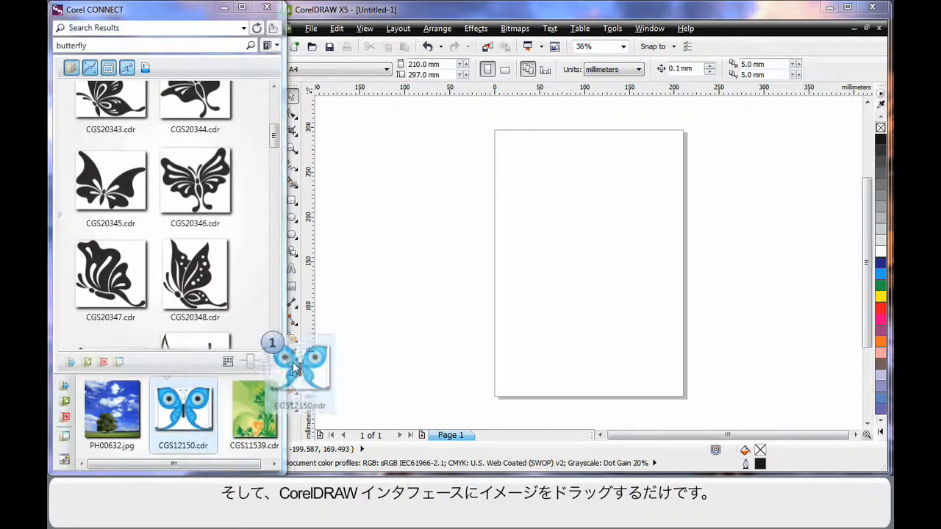
{"action": "left_click_drag", "start_coordinate": [297, 367], "coordinate": [591, 242]}
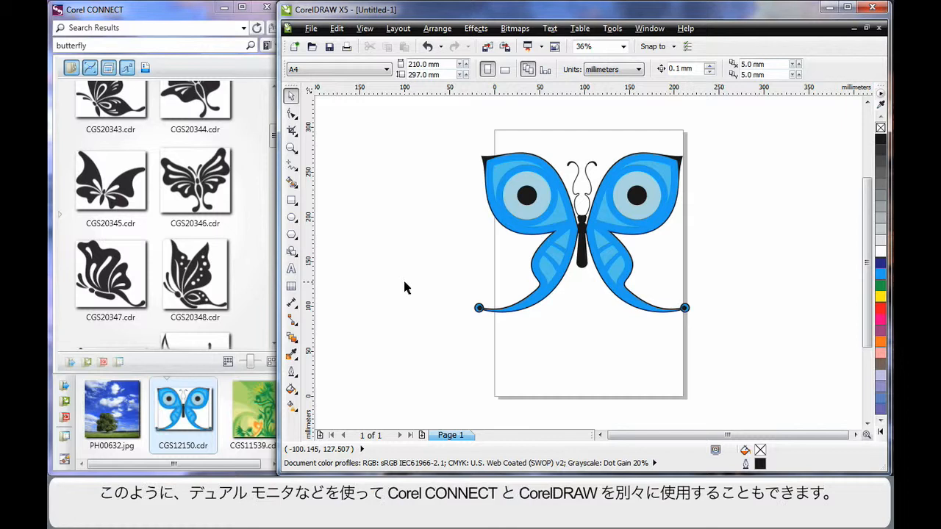
{"action": "mouse_move", "coordinate": [394, 276]}
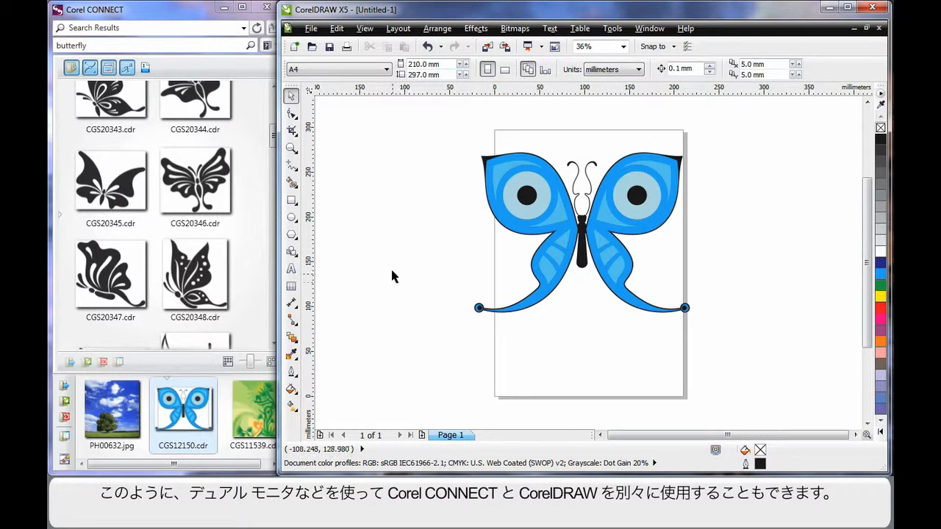
{"action": "mouse_move", "coordinate": [368, 201]}
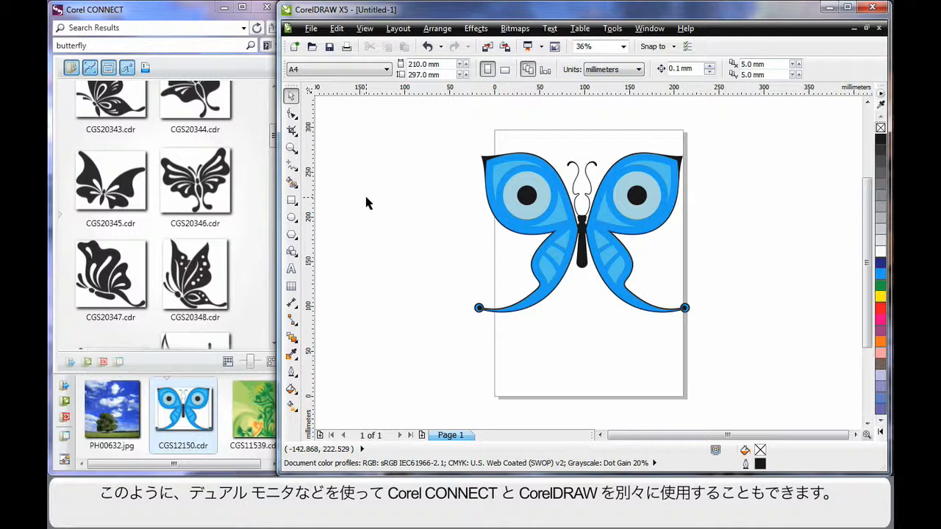
{"action": "mouse_move", "coordinate": [423, 188]}
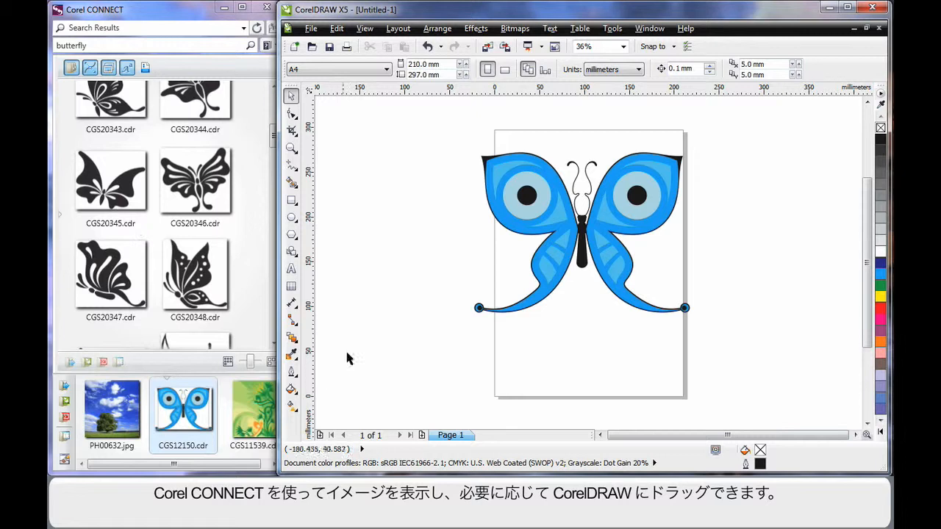
{"action": "mouse_move", "coordinate": [397, 353]}
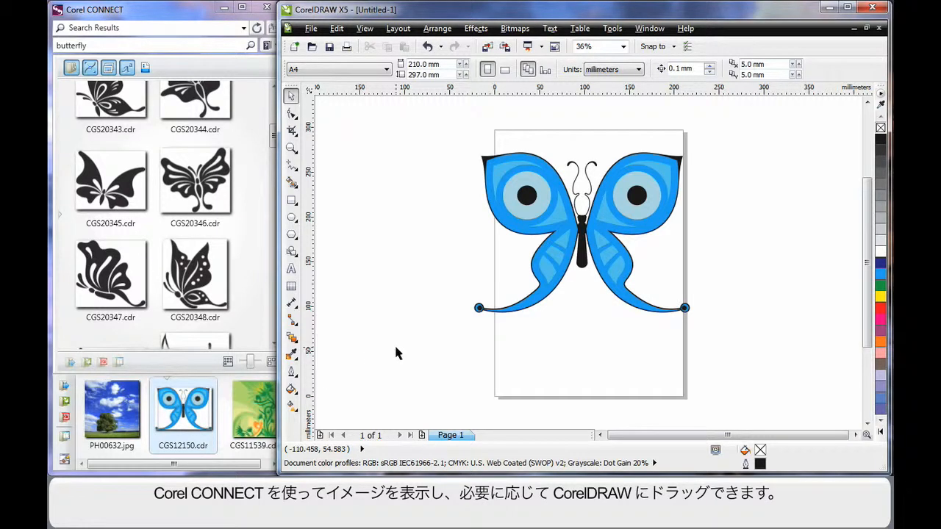
{"action": "mouse_move", "coordinate": [433, 264]}
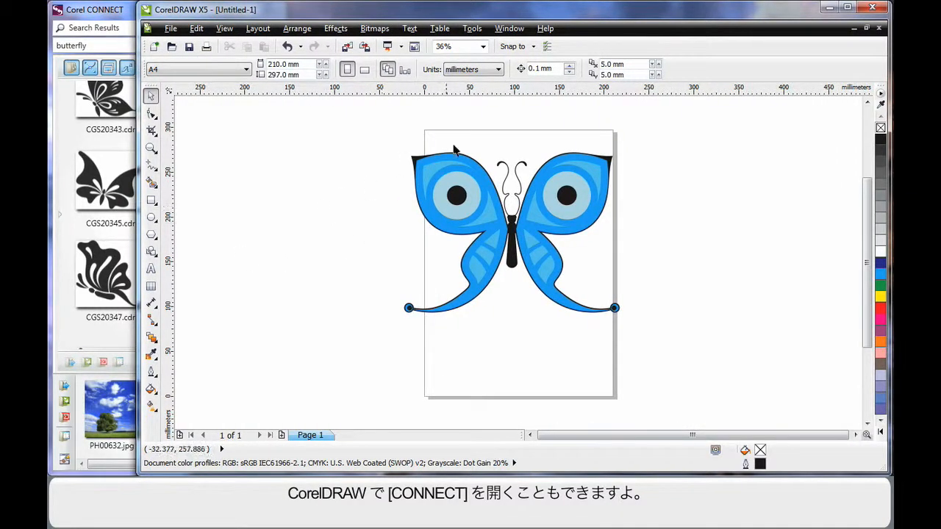
Step: Show the Connect docker inside CorelDRAW via Window > Dockers > Connect
{"action": "left_click", "coordinate": [509, 28]}
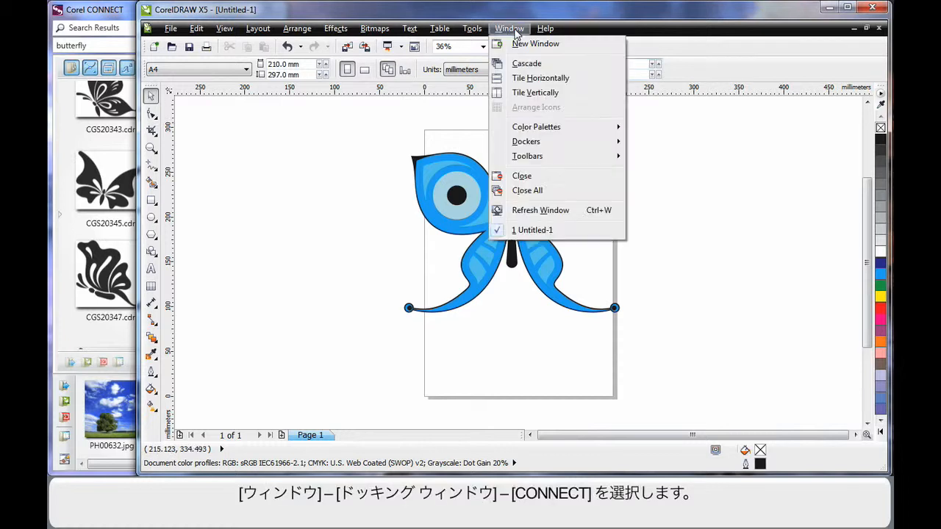
{"action": "mouse_move", "coordinate": [526, 141]}
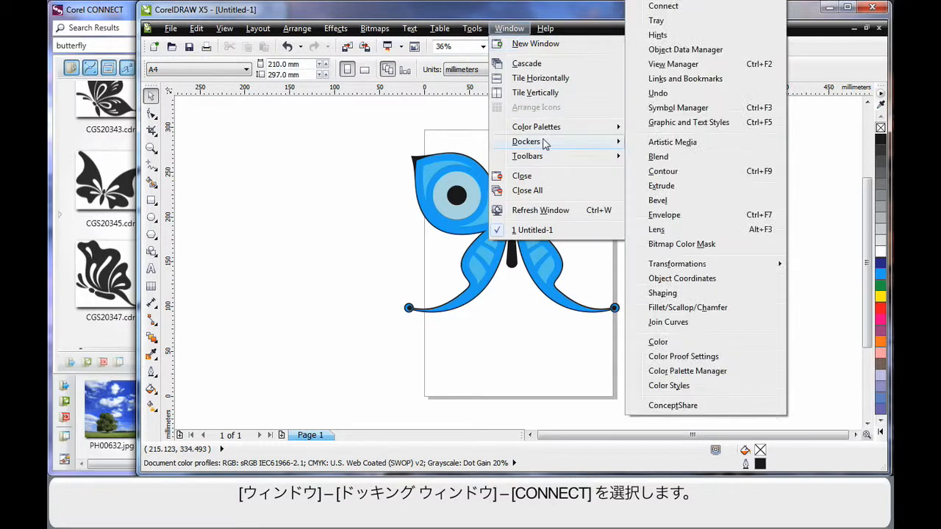
{"action": "left_click", "coordinate": [662, 6]}
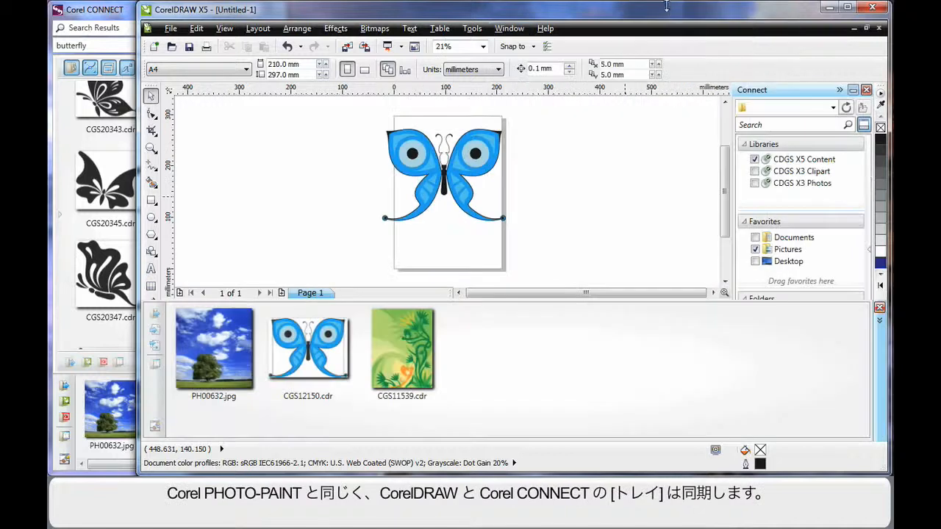
{"action": "mouse_move", "coordinate": [635, 206]}
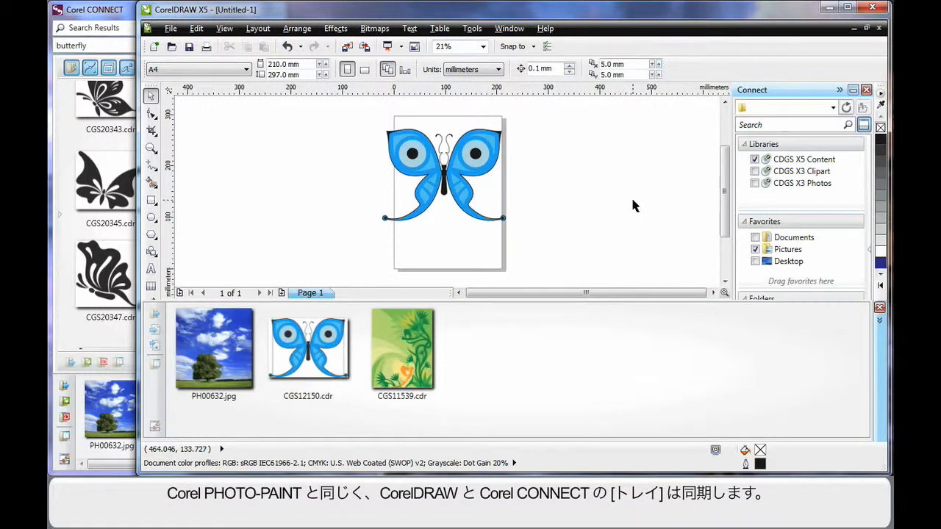
{"action": "mouse_move", "coordinate": [629, 207]}
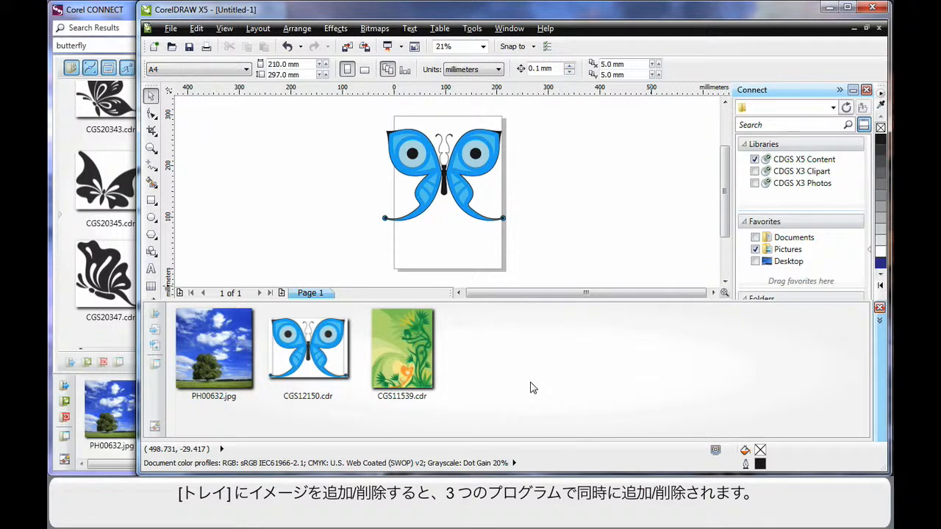
{"action": "mouse_move", "coordinate": [534, 385]}
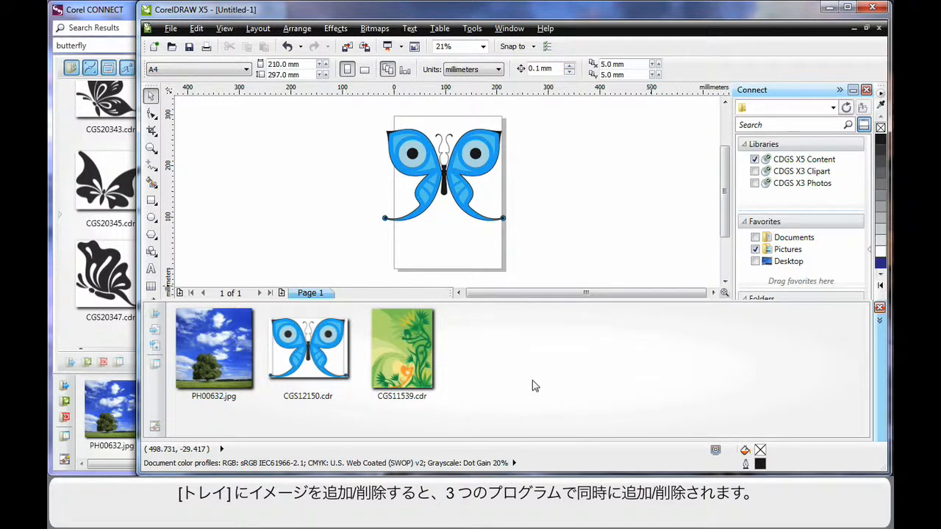
{"action": "mouse_move", "coordinate": [644, 352]}
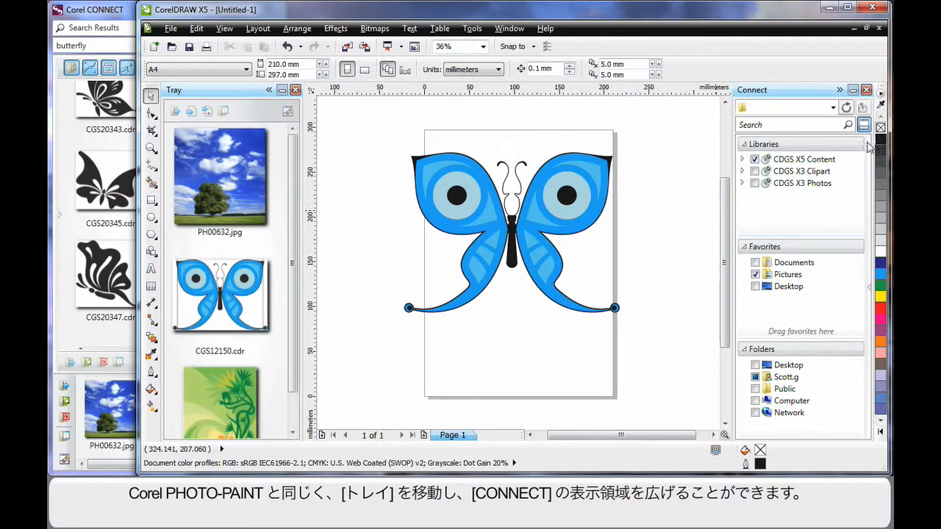
{"action": "mouse_move", "coordinate": [688, 404]}
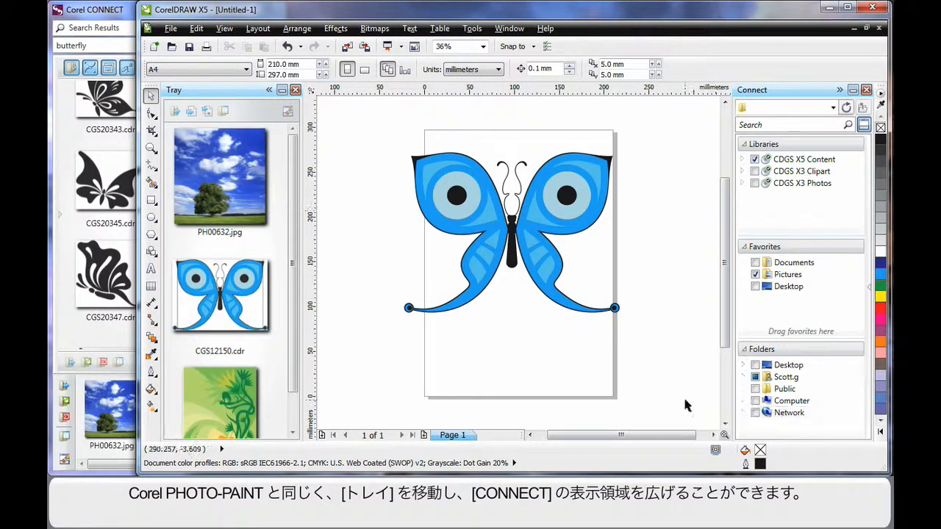